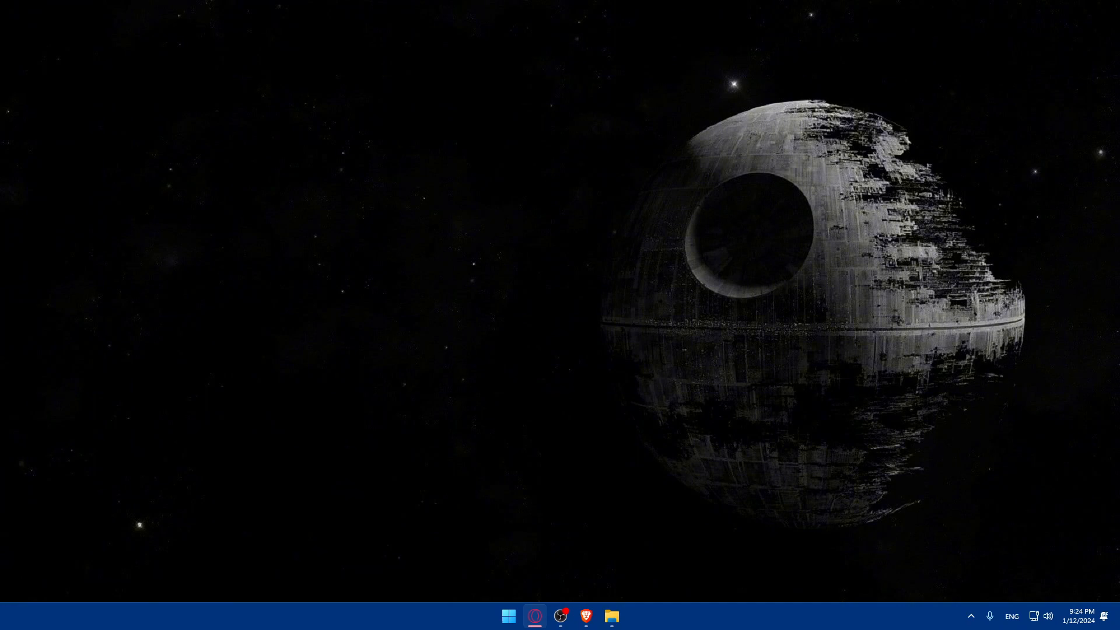
Launch Brave and load shopify.com from the 'shopify' address bar suggestion
click(586, 616)
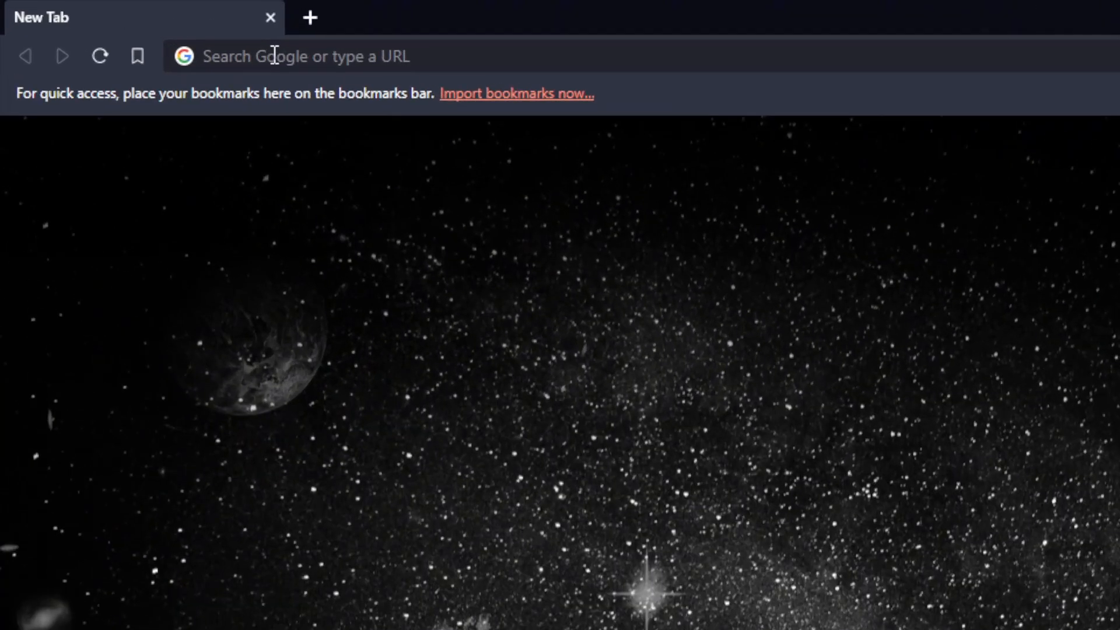
text(shopify)
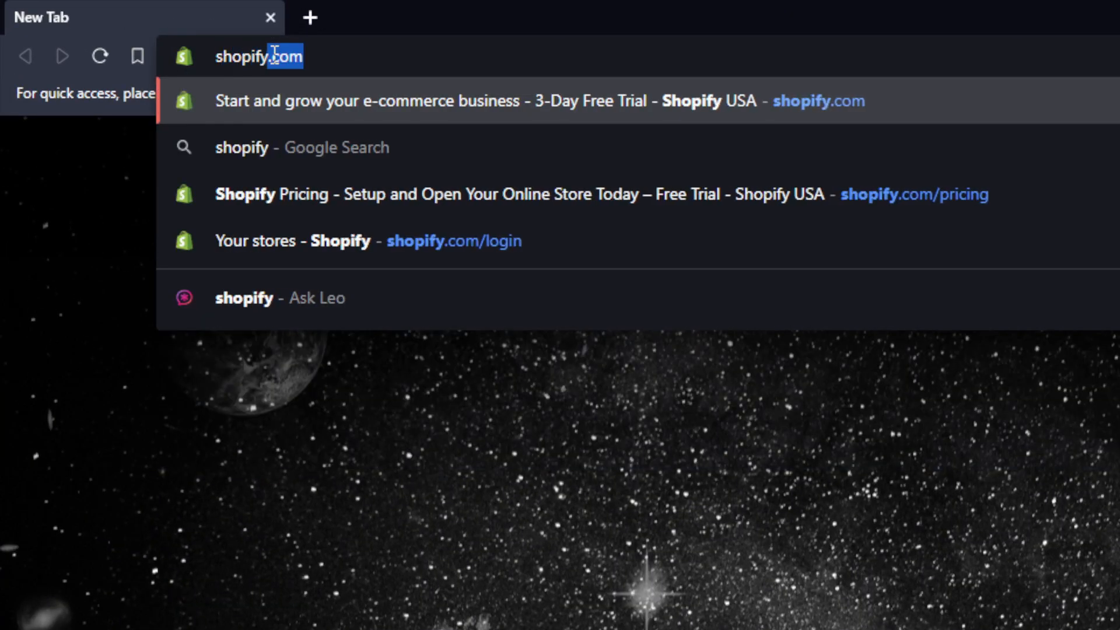
click(491, 104)
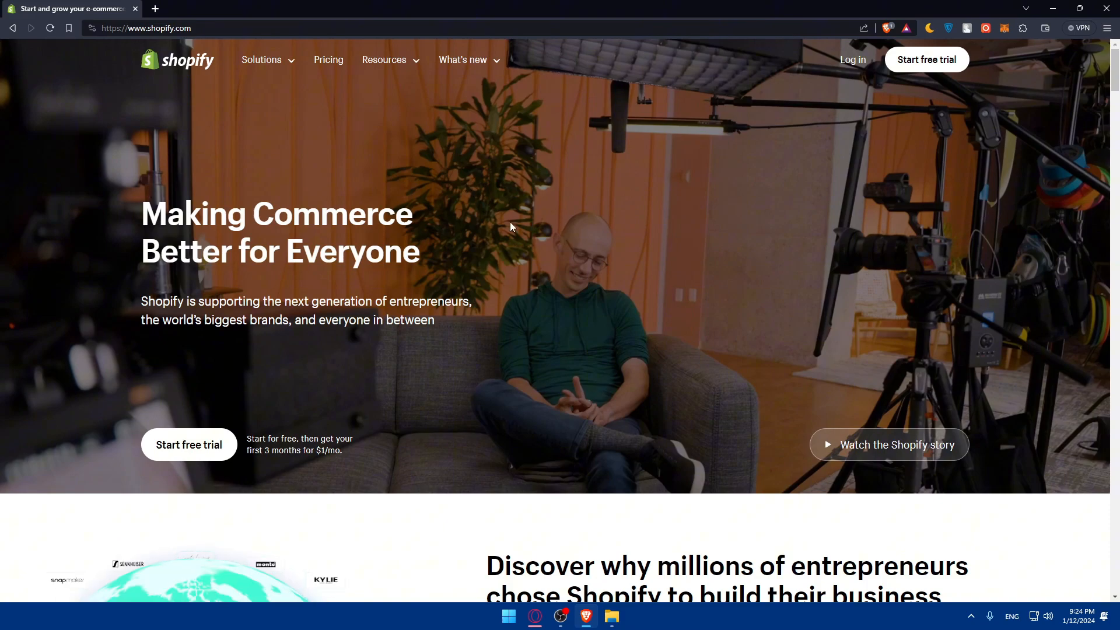
Scroll down the Shopify homepage to look it over, ending on the pricing plans page
scroll(down, 3)
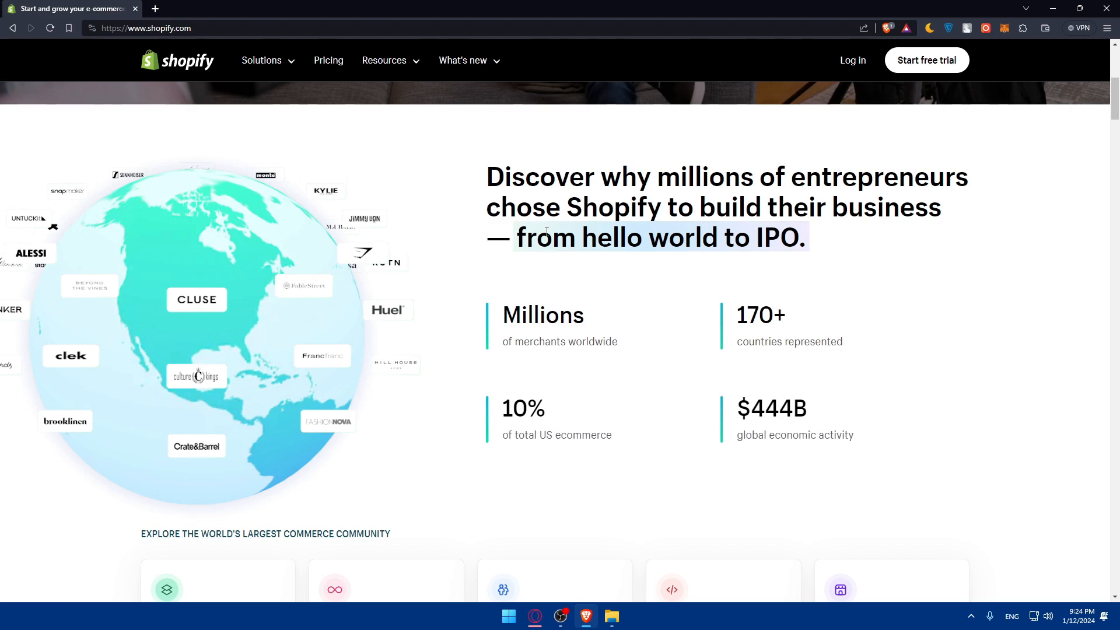
scroll(down, 3)
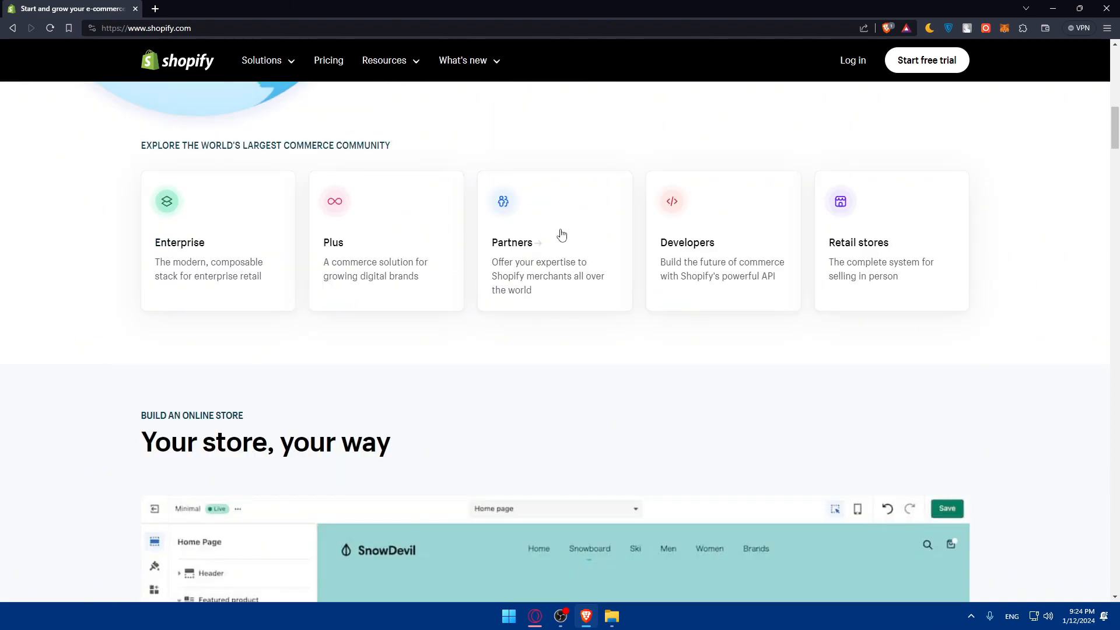
scroll(down, 3)
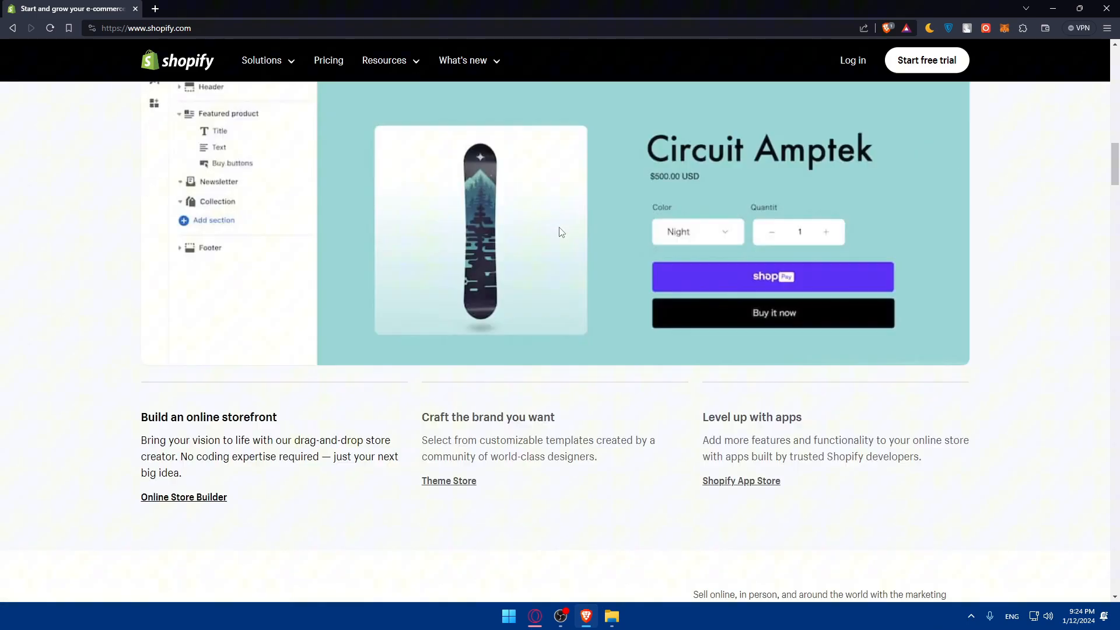
scroll(down, 3)
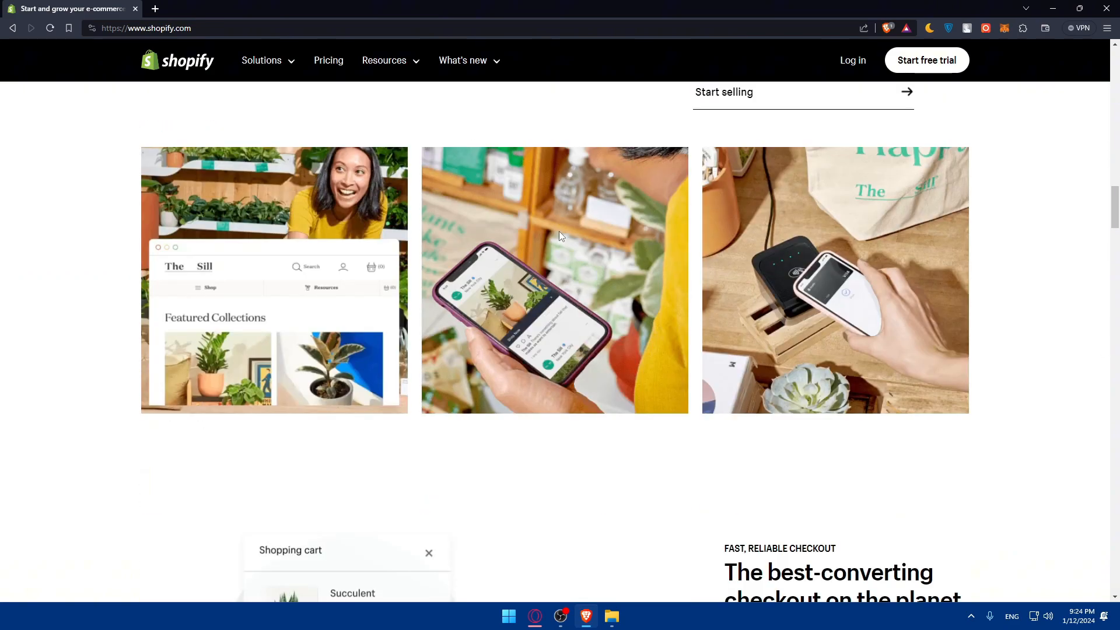
scroll(down, 3)
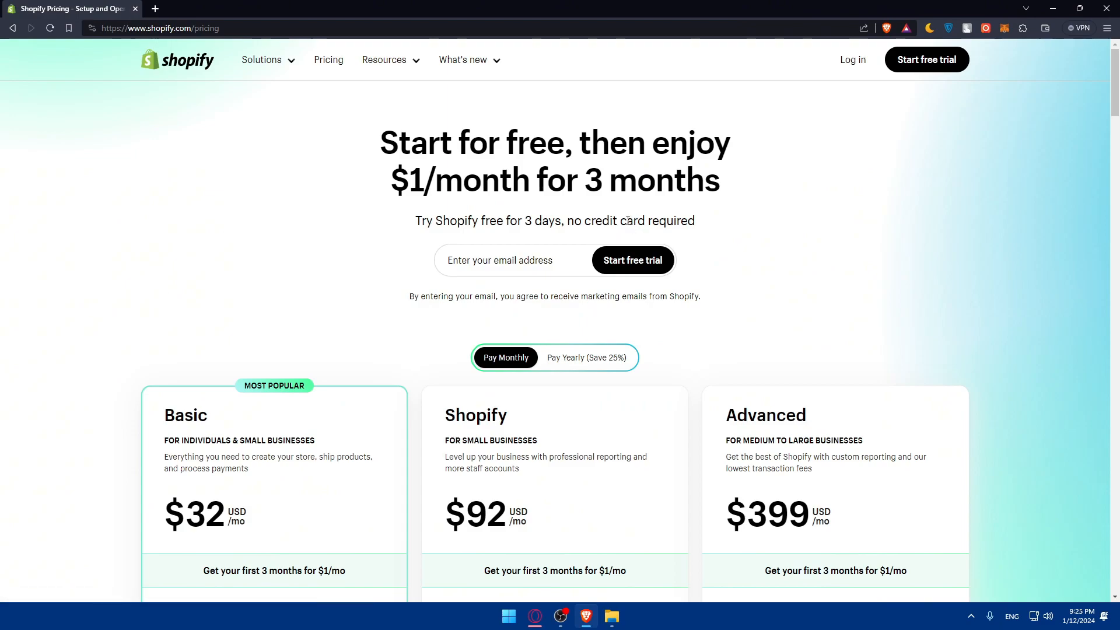
Switch the plans to Pay Yearly, then log in to the store admin home
scroll(down, 3)
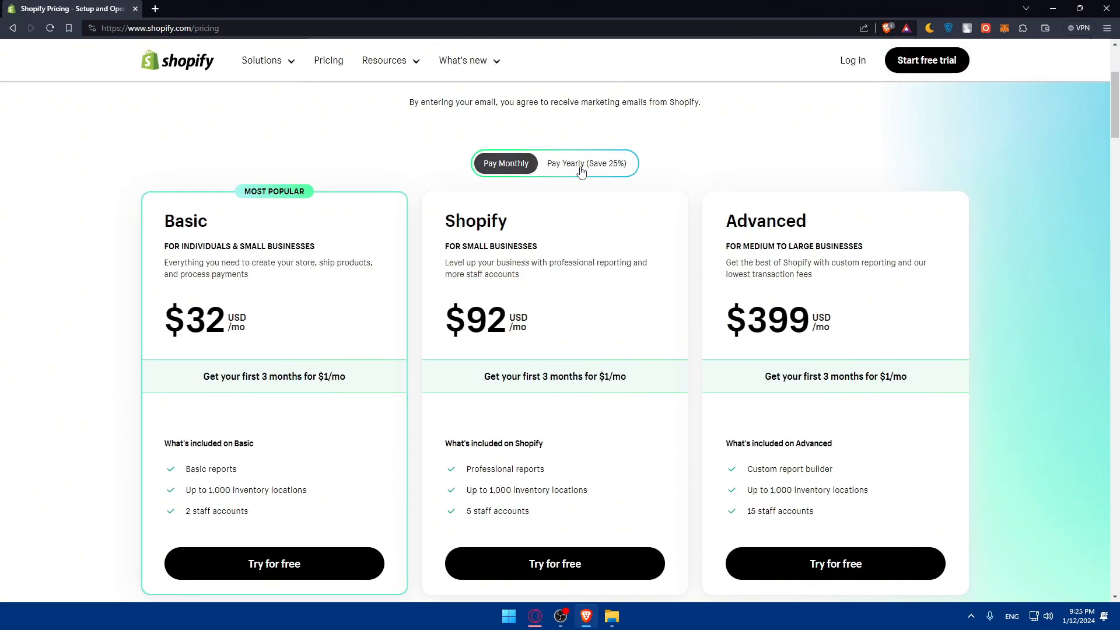
click(586, 164)
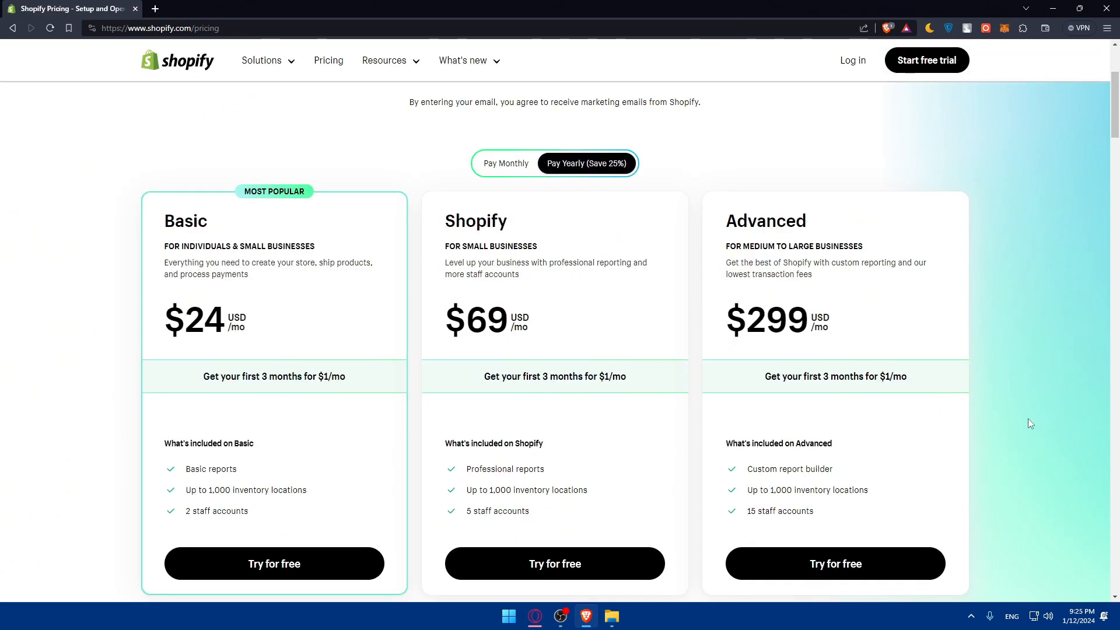
mouse_move(853, 60)
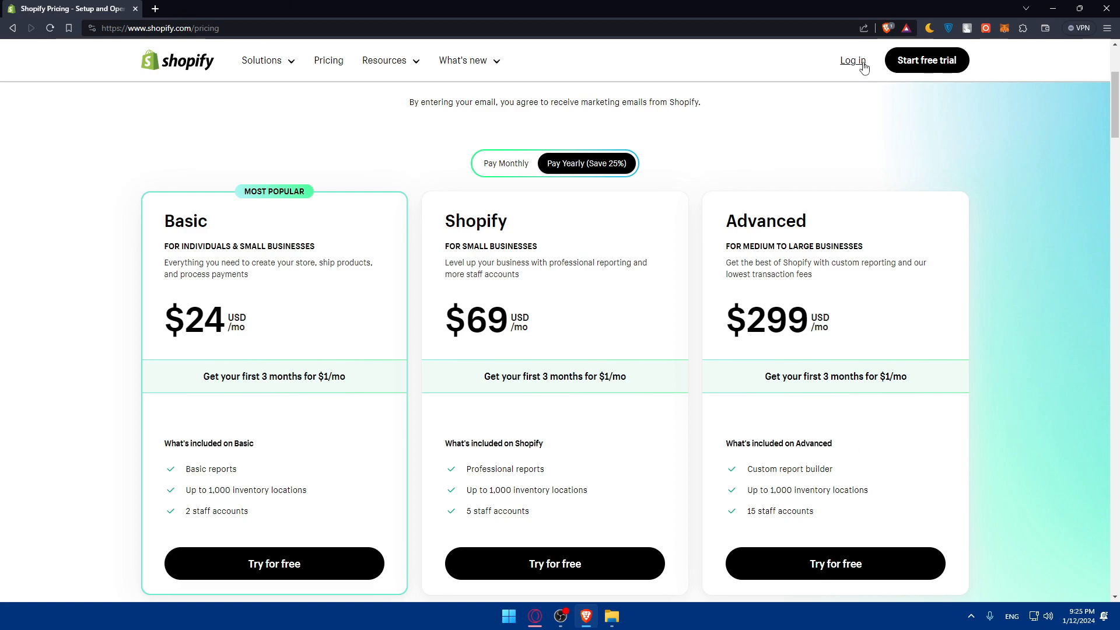
click(852, 60)
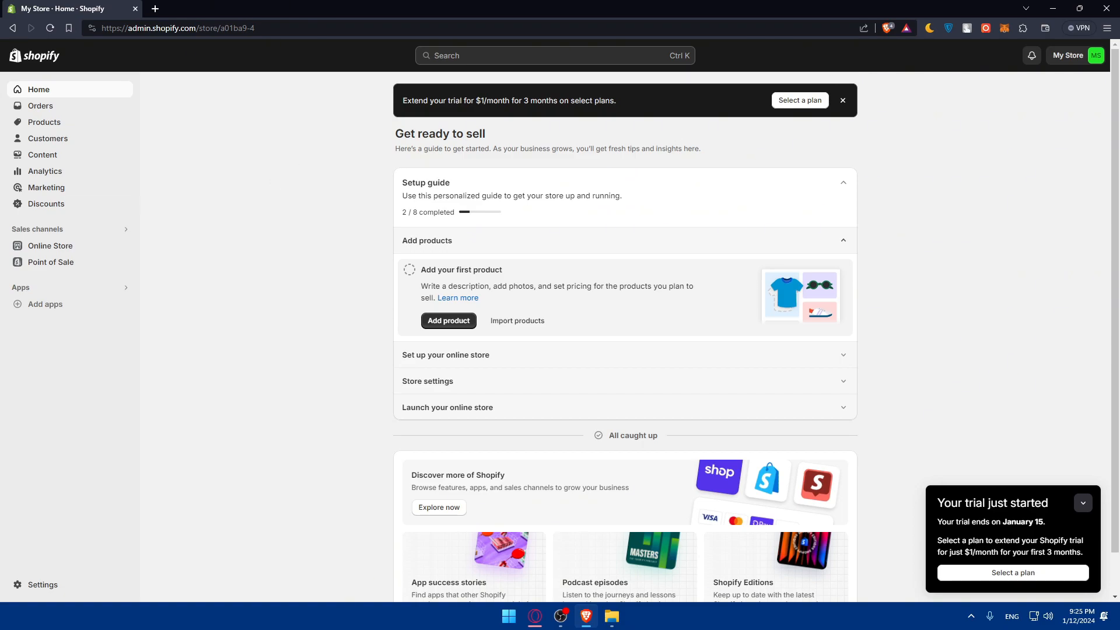
mouse_move(751, 264)
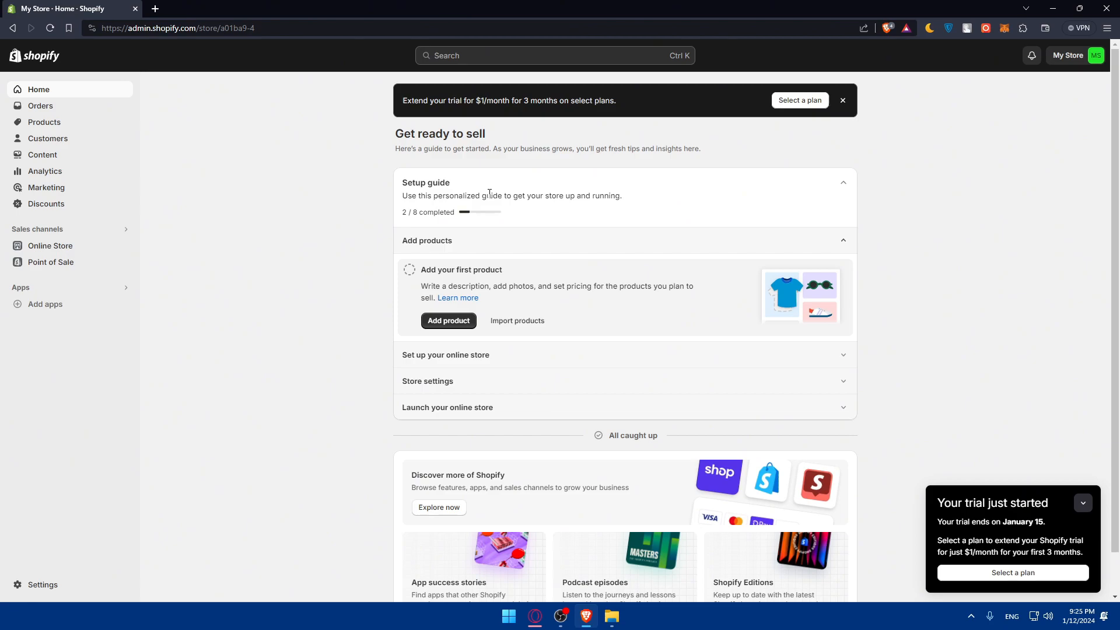
mouse_move(518, 266)
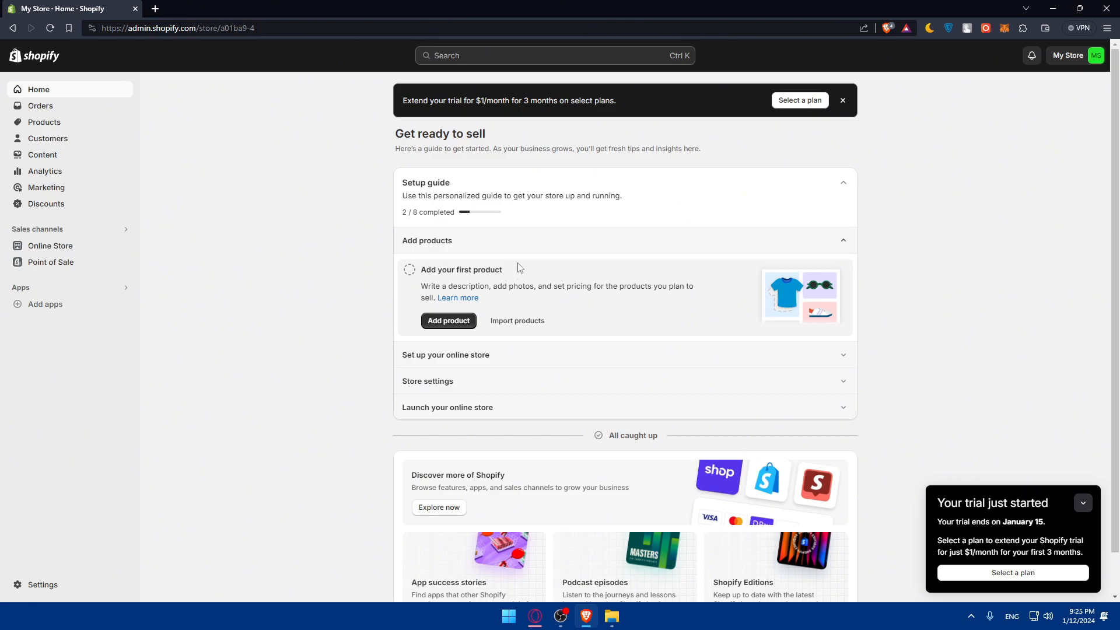
mouse_move(128, 234)
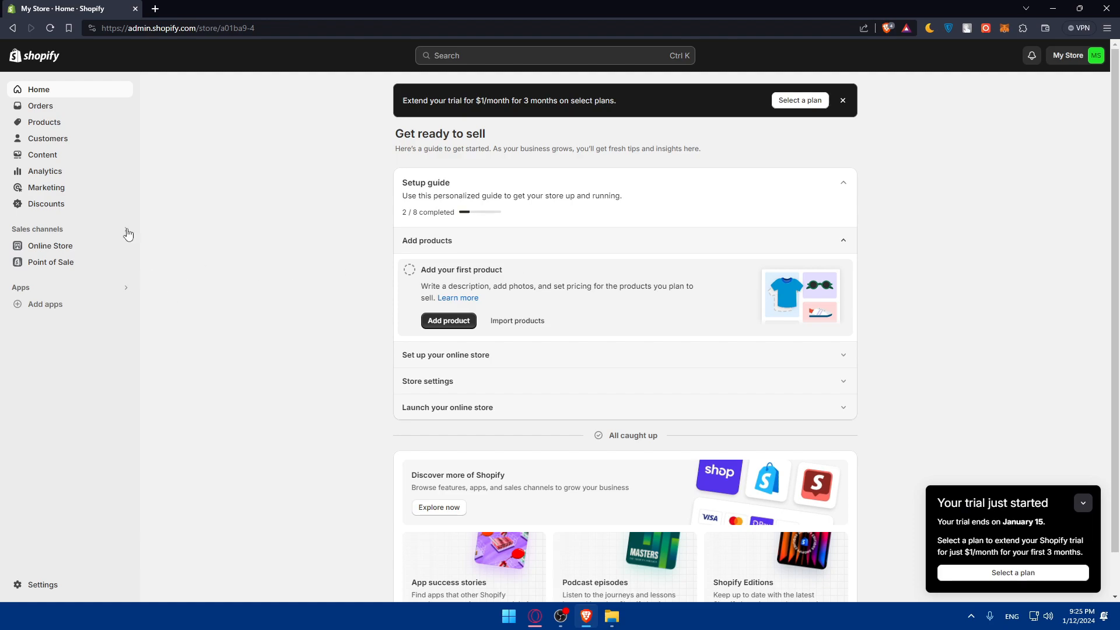
Go to Online Store in the admin sidebar to see Dawn as the current theme
click(50, 246)
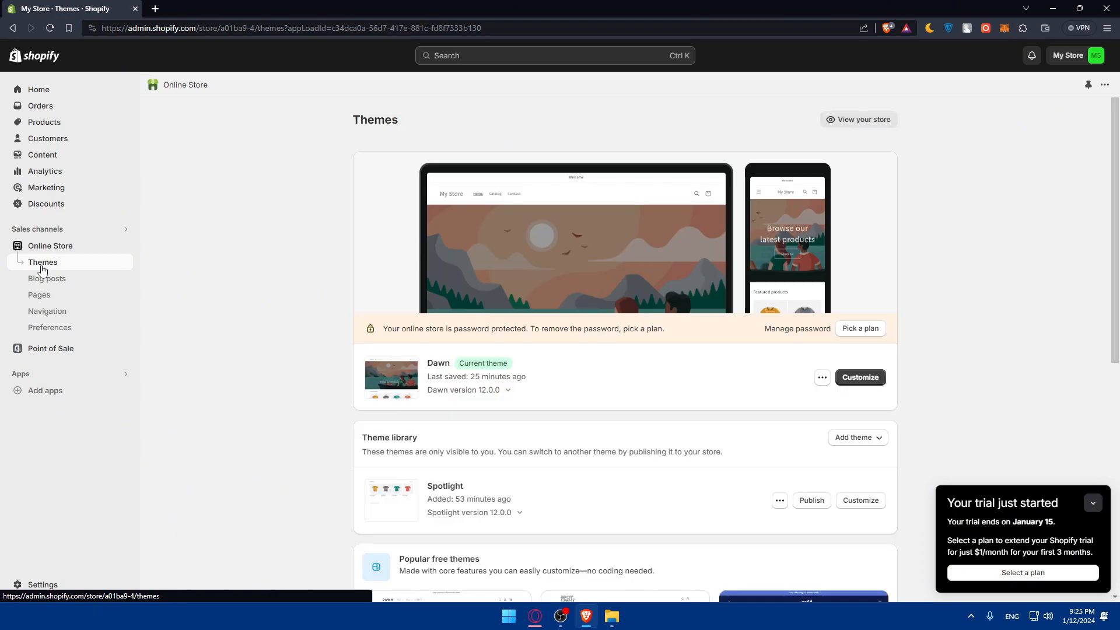
Choose Visit Theme Store from the Add theme menu
scroll(down, 3)
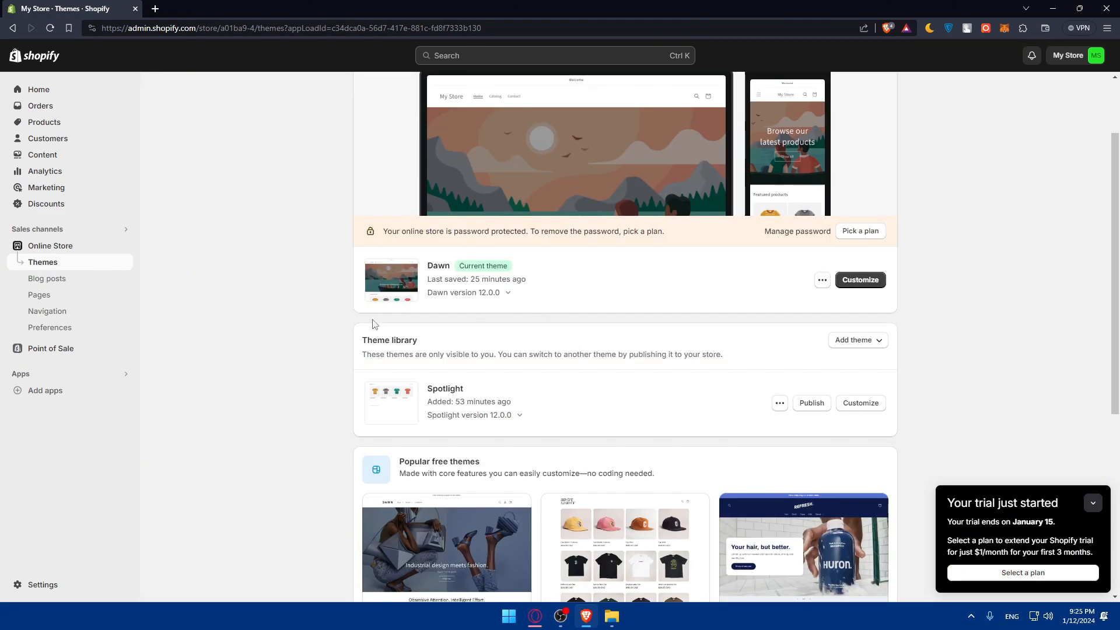
click(858, 340)
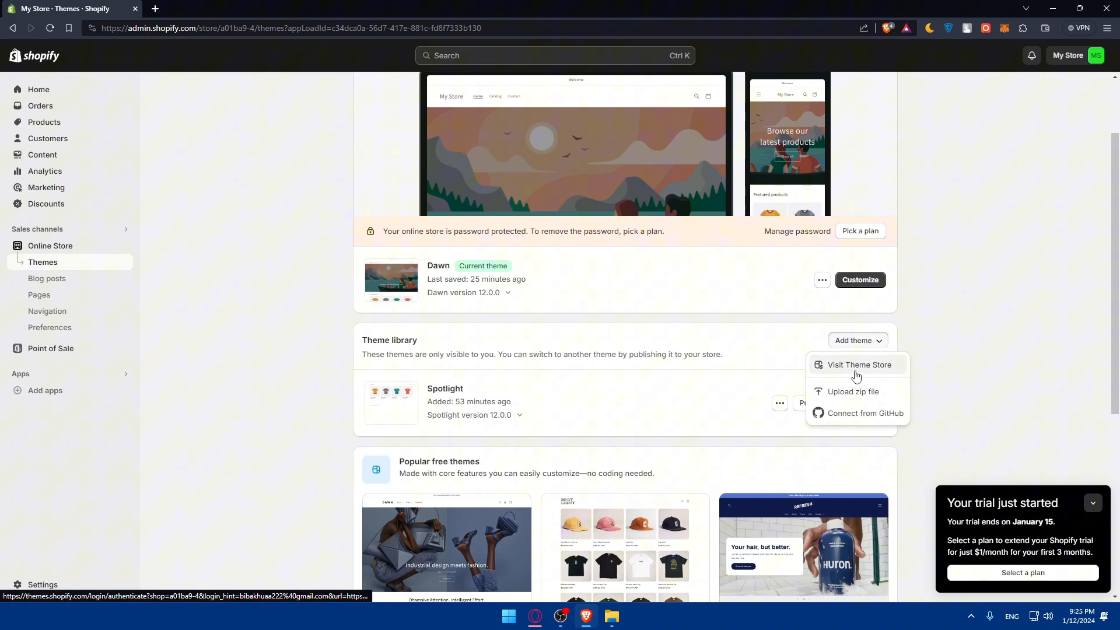
click(859, 365)
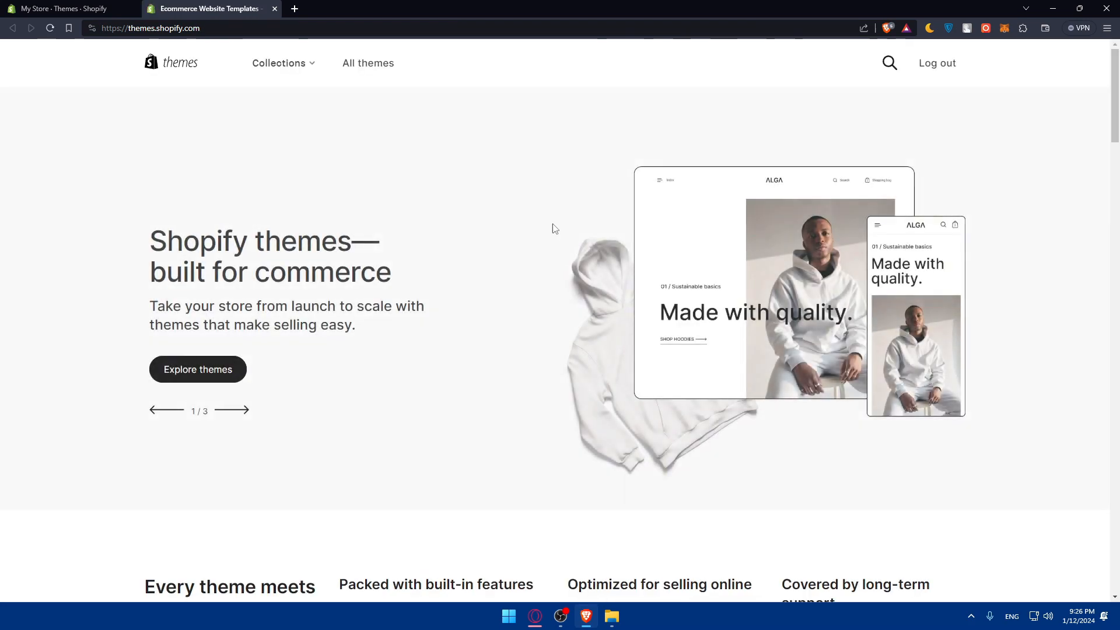
Browse the Theme Store, preview another Impact color style, then close the store tab
scroll(down, 3)
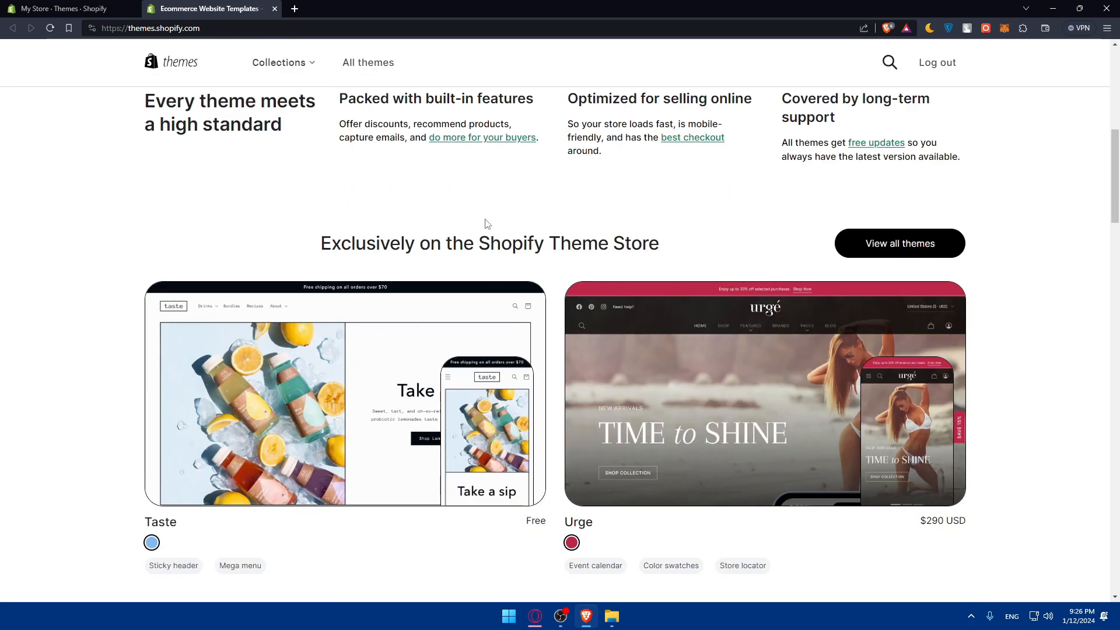
scroll(down, 3)
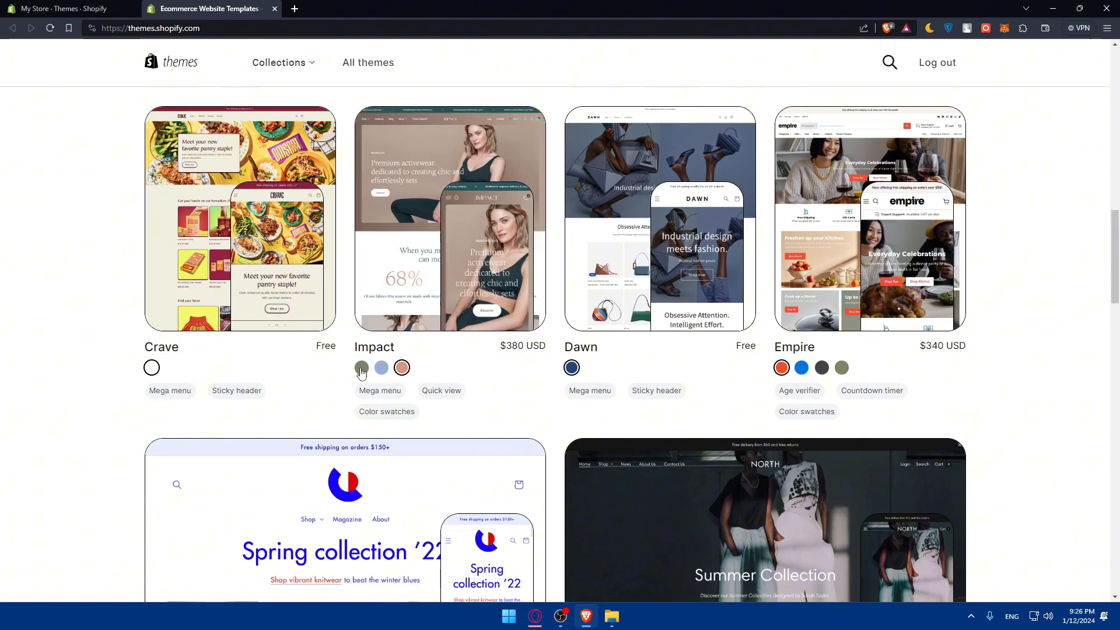
click(380, 368)
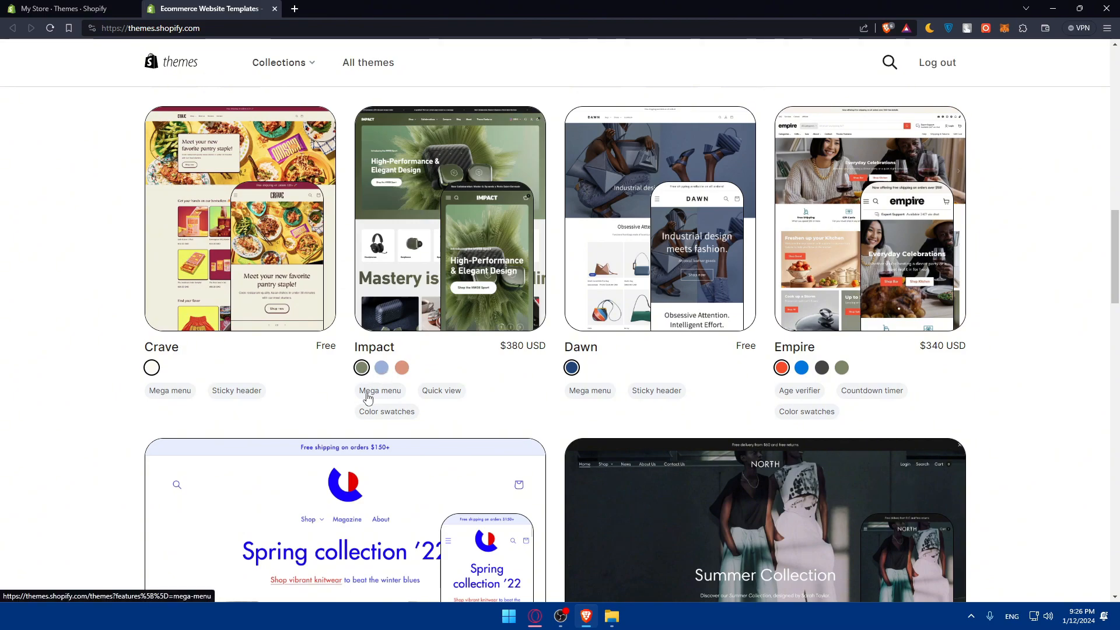
scroll(down, 3)
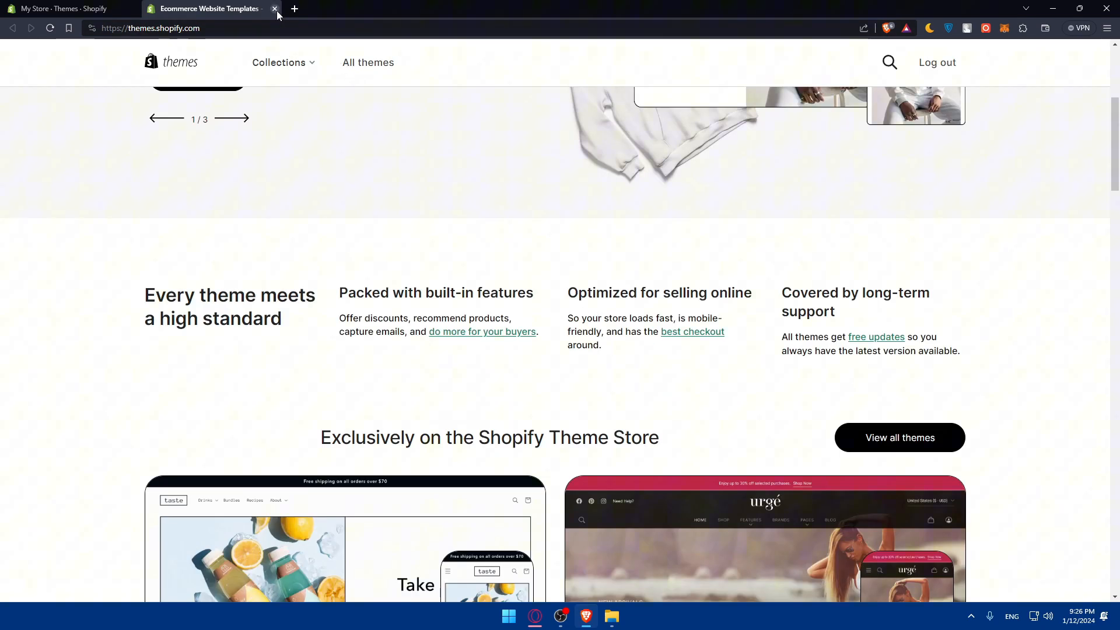
click(274, 9)
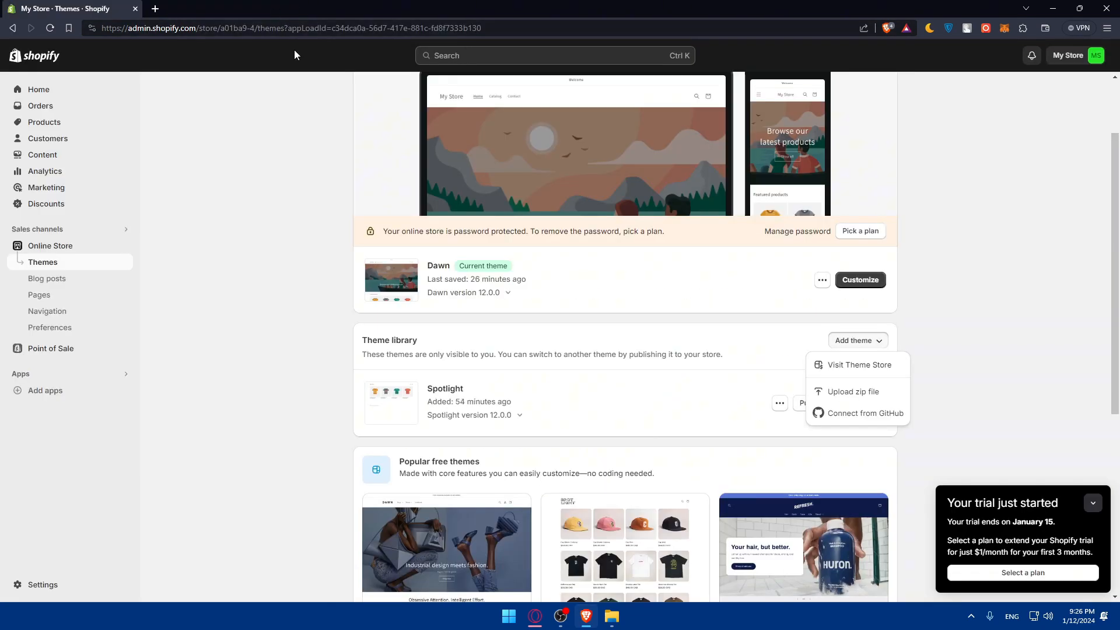
Dismiss the Add theme menu and start customizing the Dawn theme
click(770, 256)
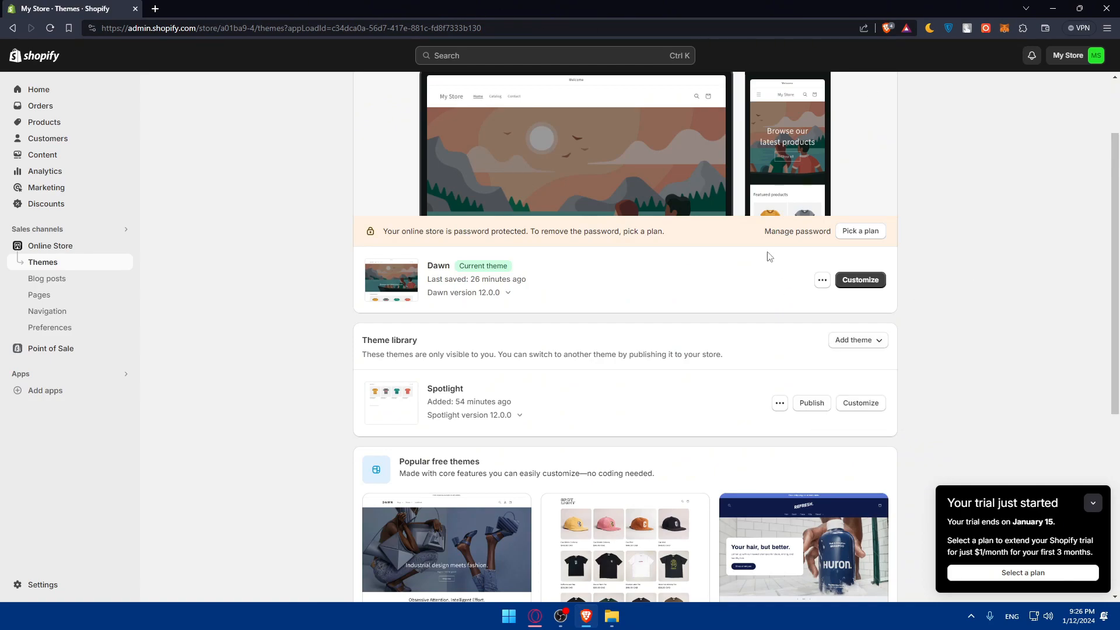
mouse_move(573, 357)
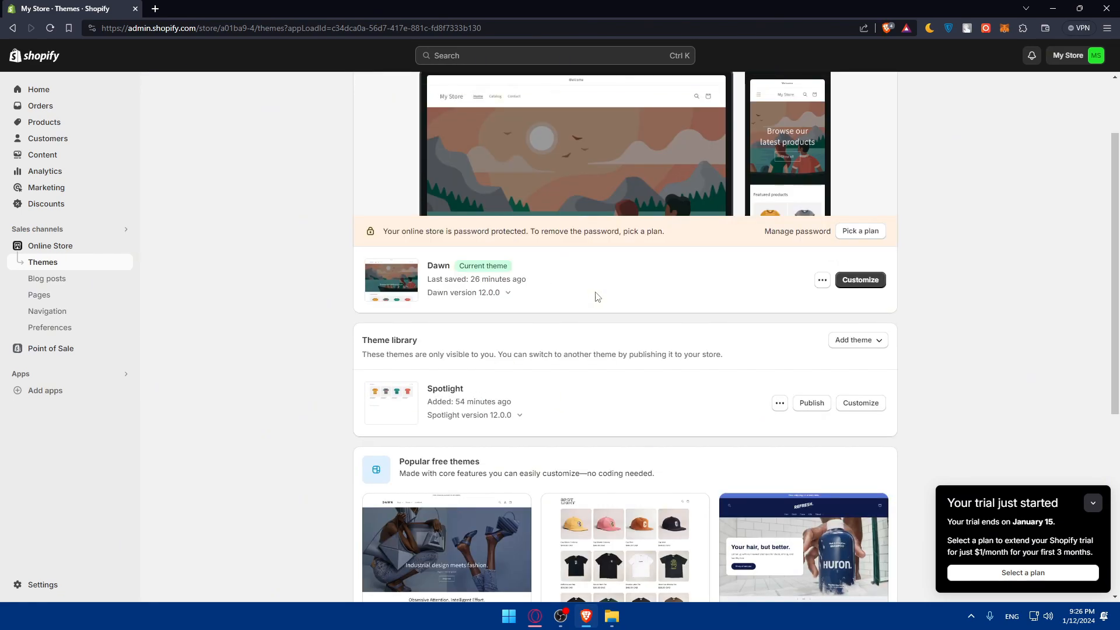
mouse_move(727, 310)
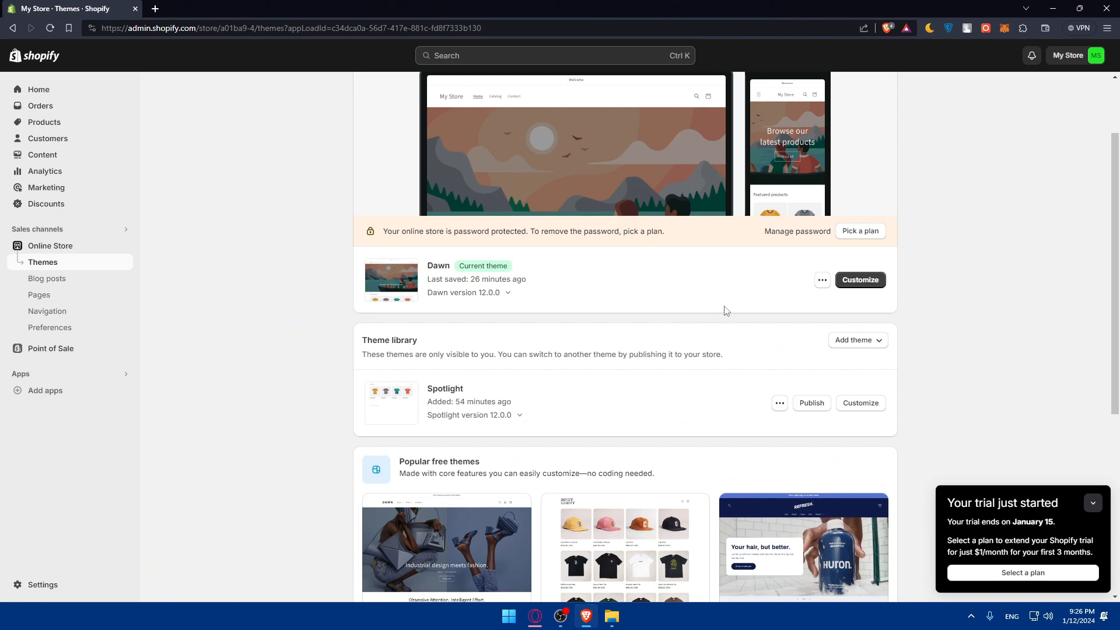
click(860, 280)
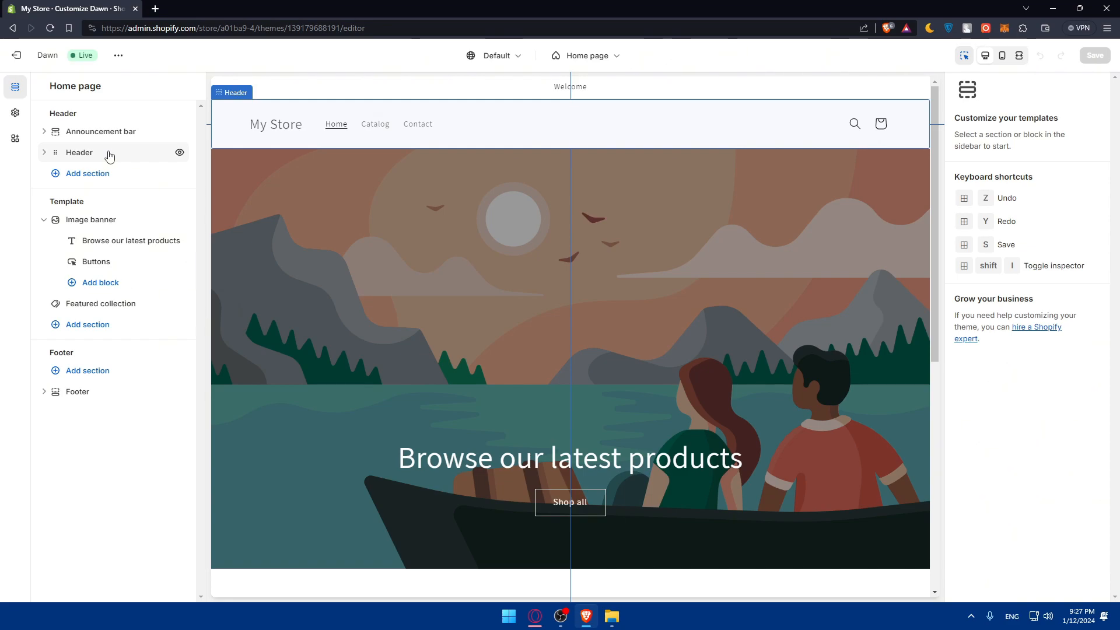
mouse_move(117, 157)
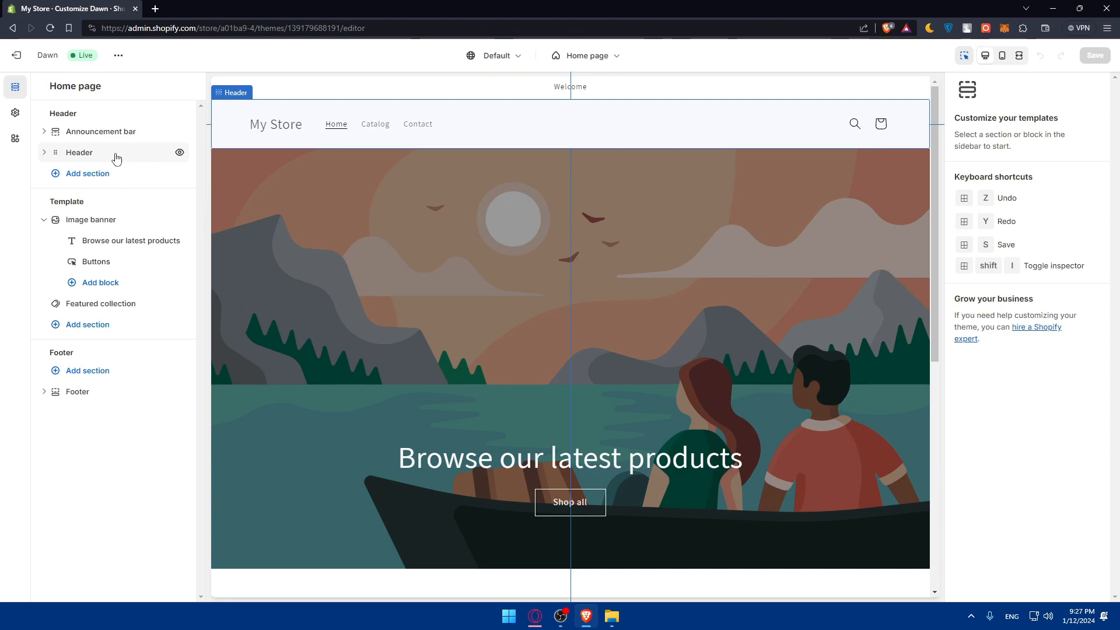
Select the Announcement bar section to show its Welcome announcement block settings
click(101, 131)
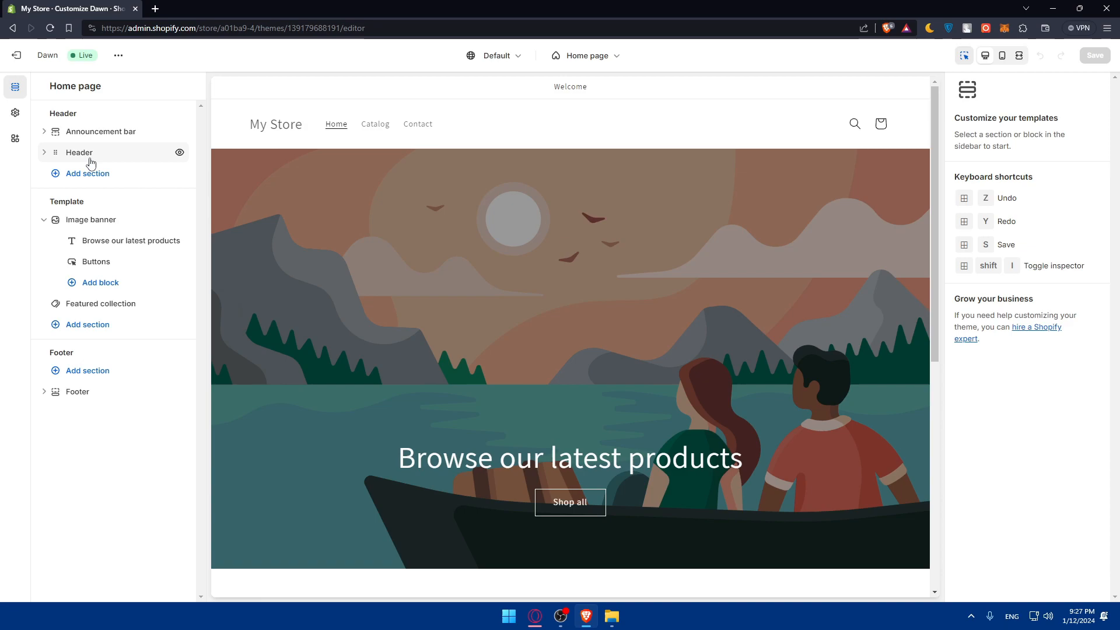
click(100, 131)
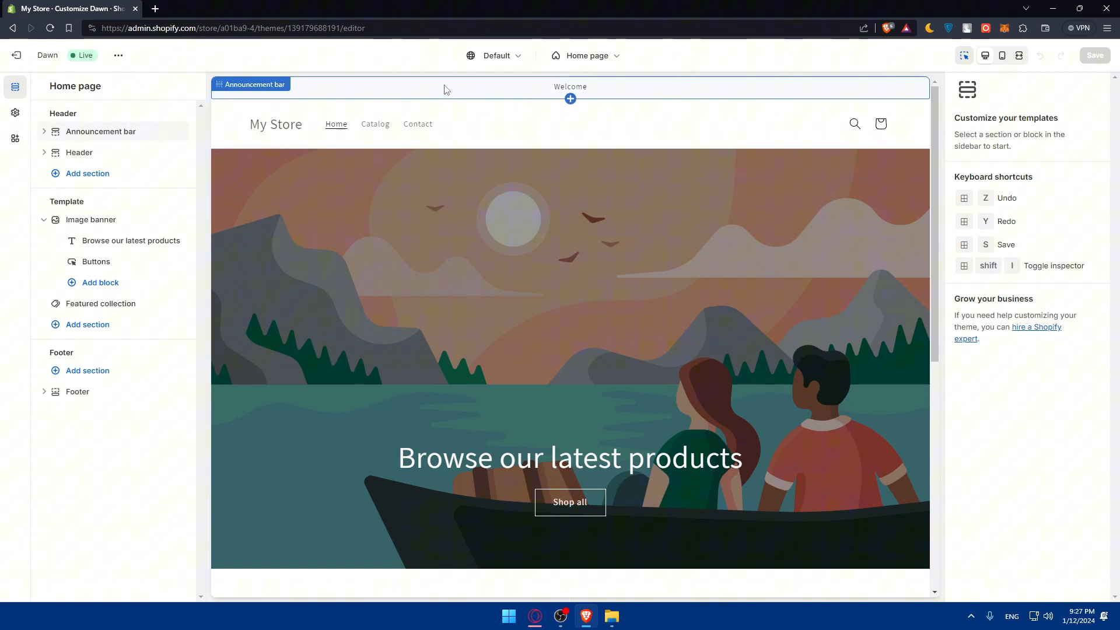
click(570, 86)
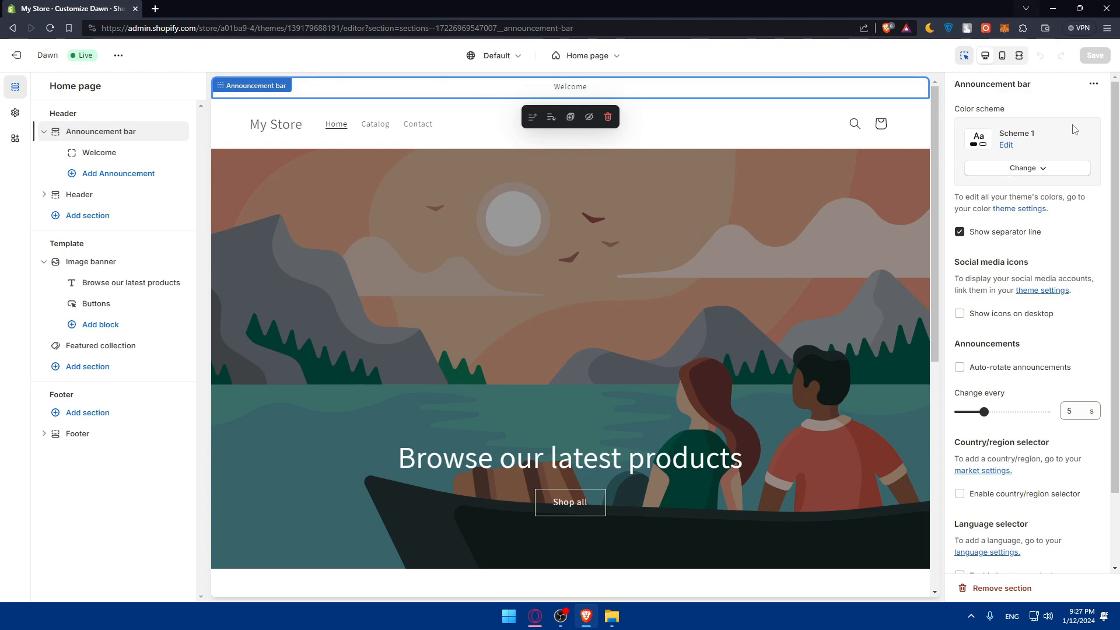
mouse_move(1019, 341)
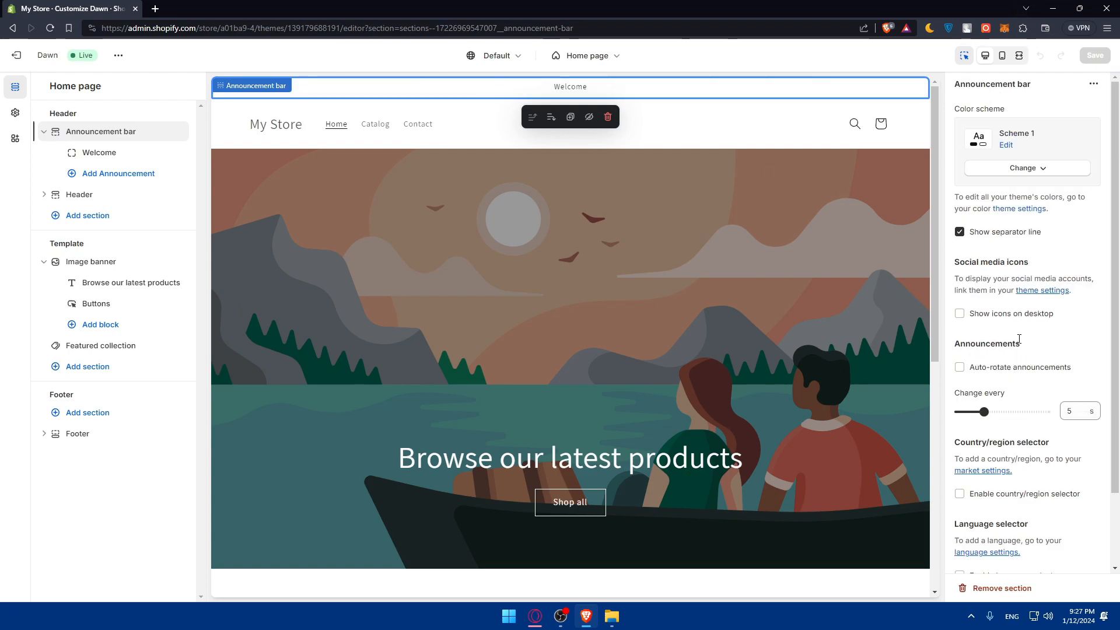
Preview Schemes 3 and 5 on the announcement bar, revert to Scheme 1, and edit it
click(1027, 168)
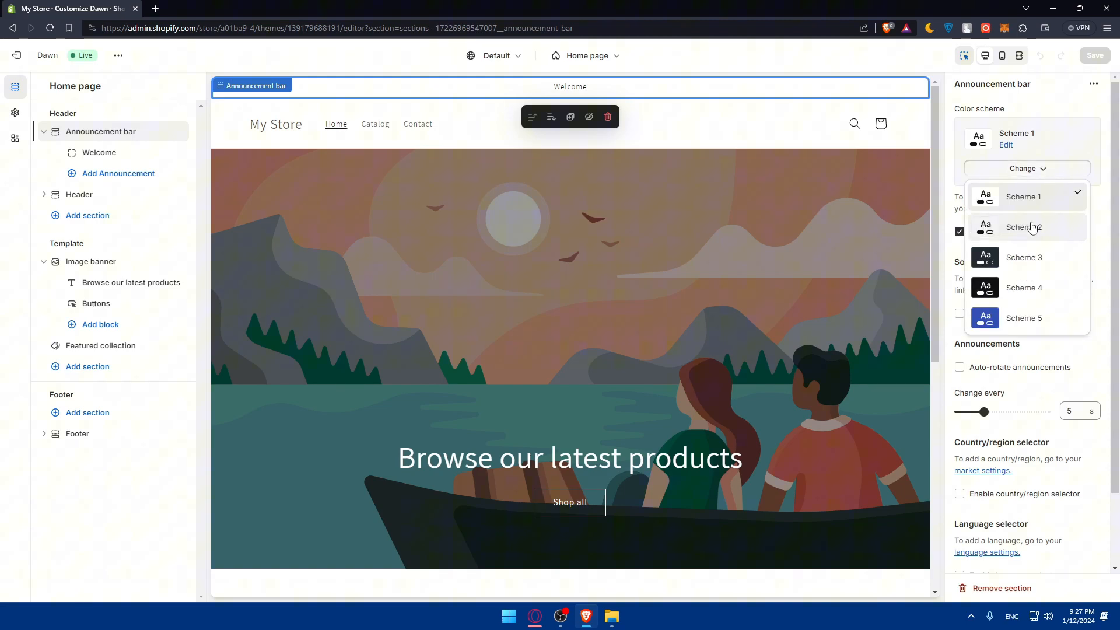
click(1024, 257)
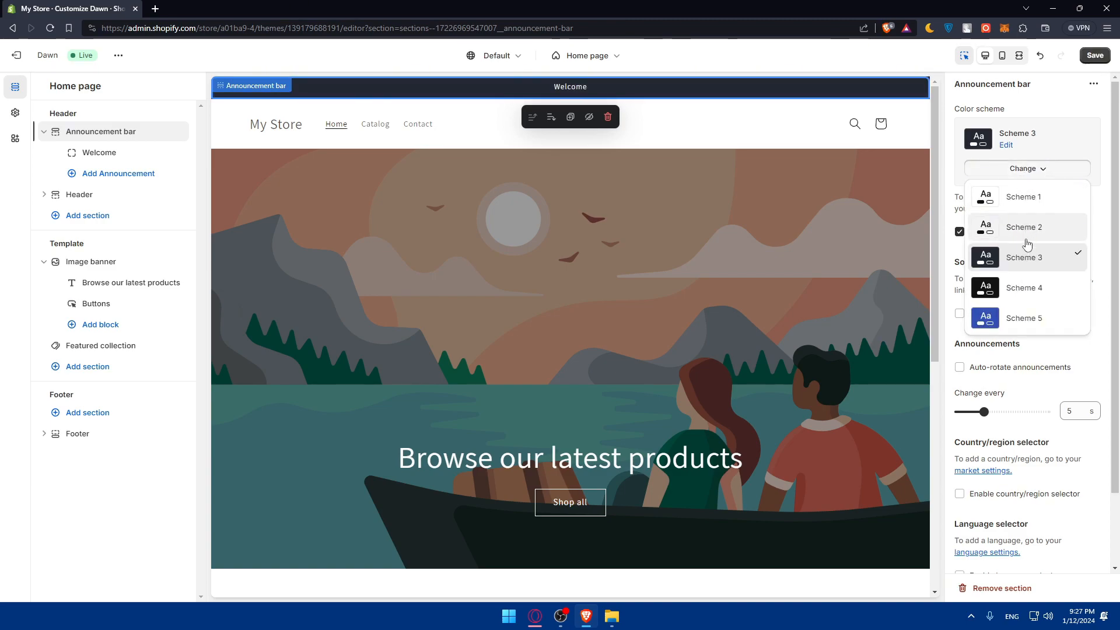
click(1023, 318)
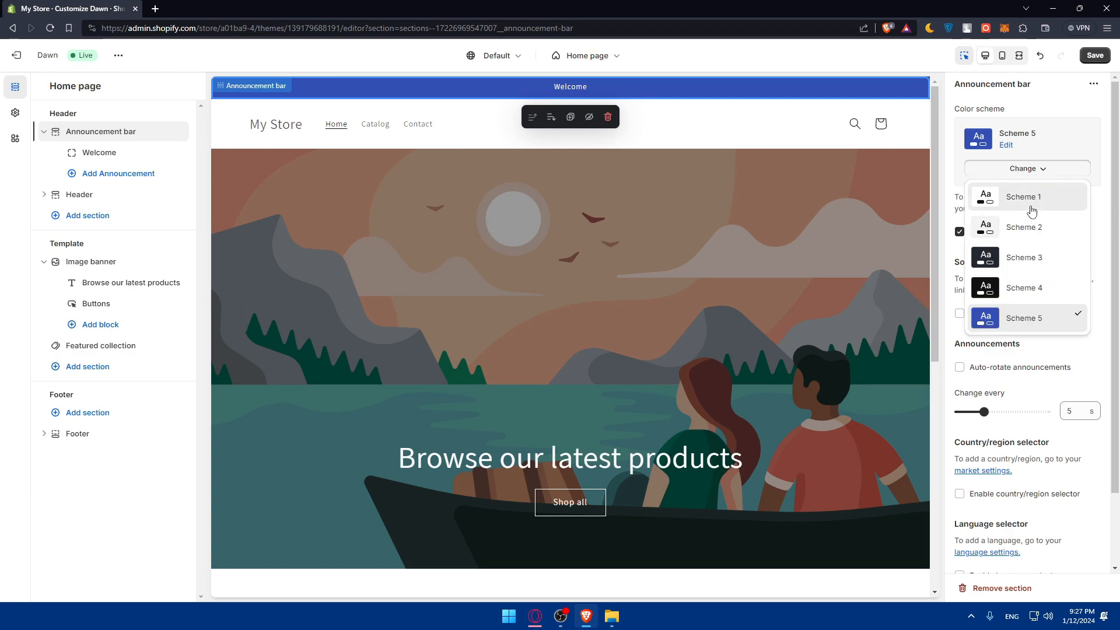
click(1023, 197)
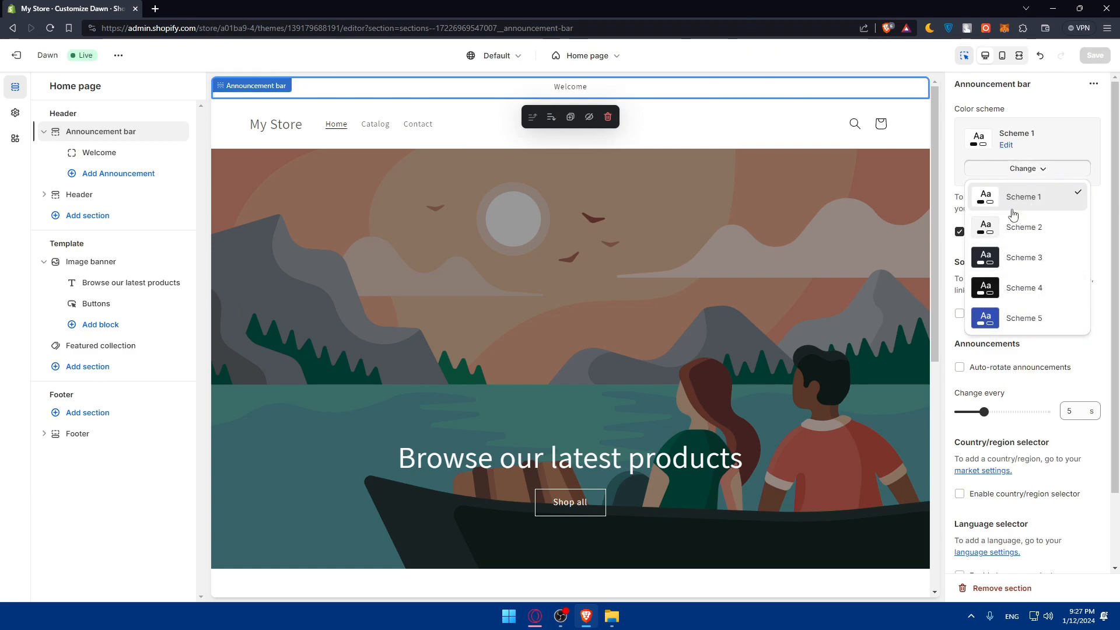
click(1005, 144)
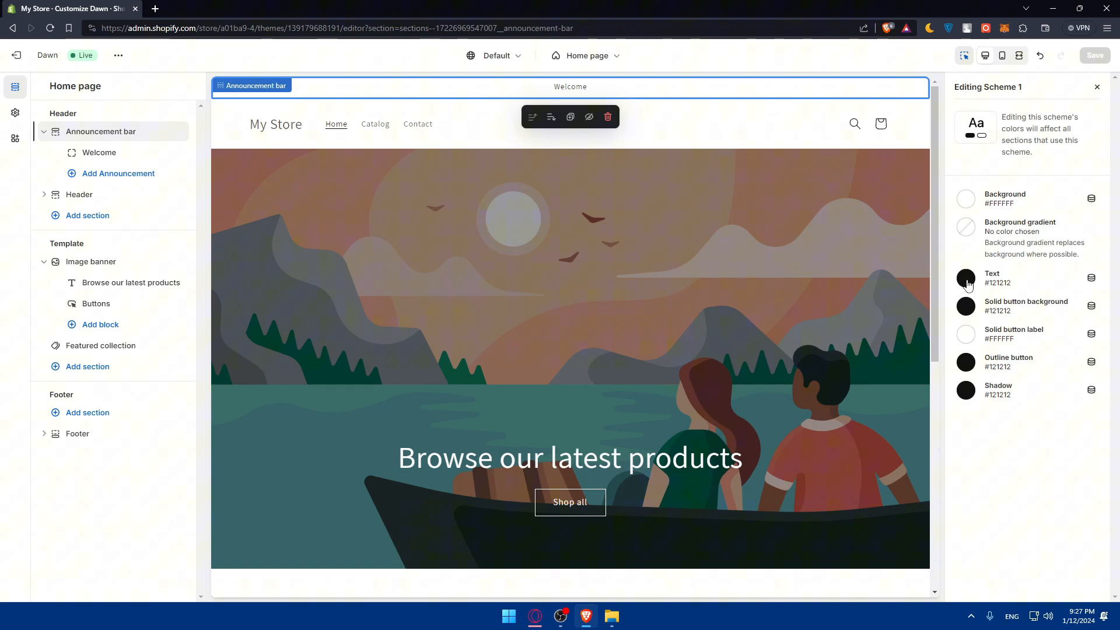
Give Scheme 1 red text, a blue shadow and a pale gray background, then save
click(965, 279)
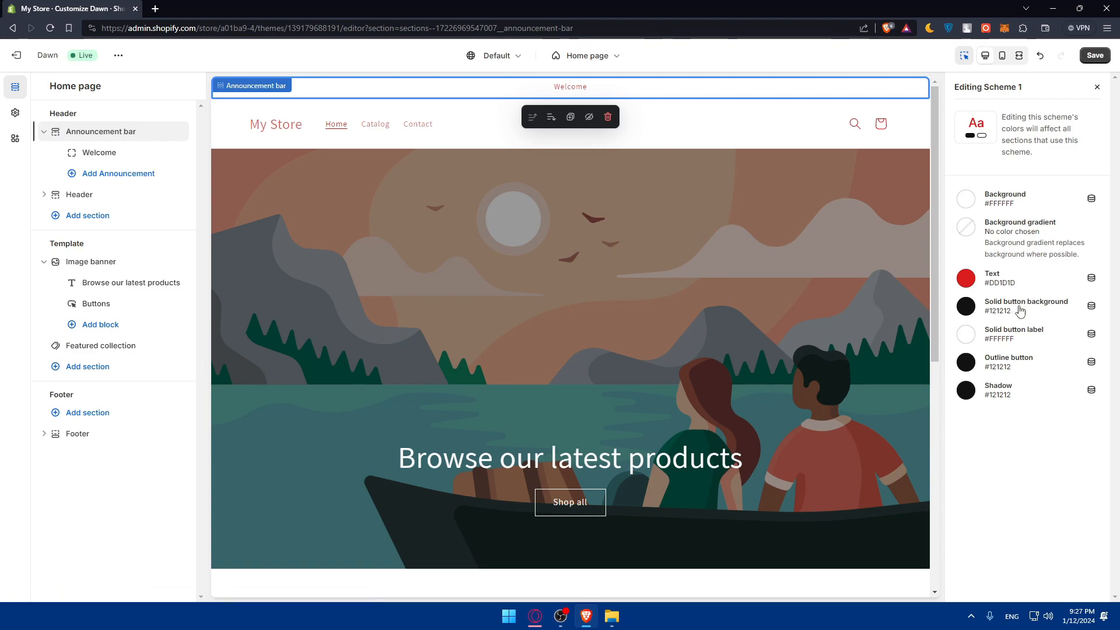
mouse_move(1004, 323)
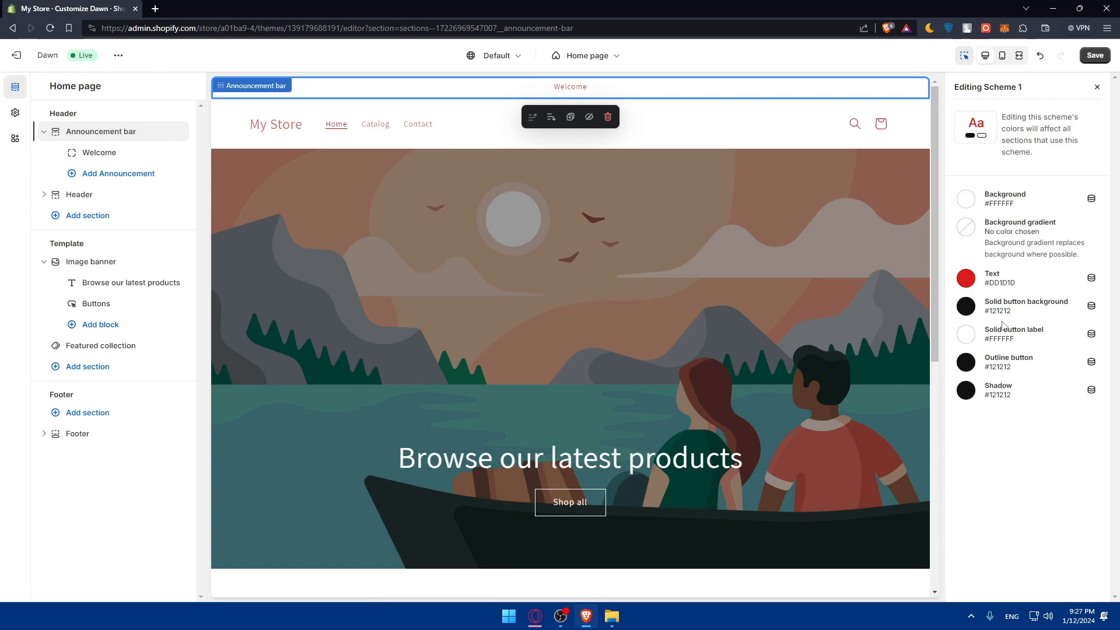
mouse_move(1022, 271)
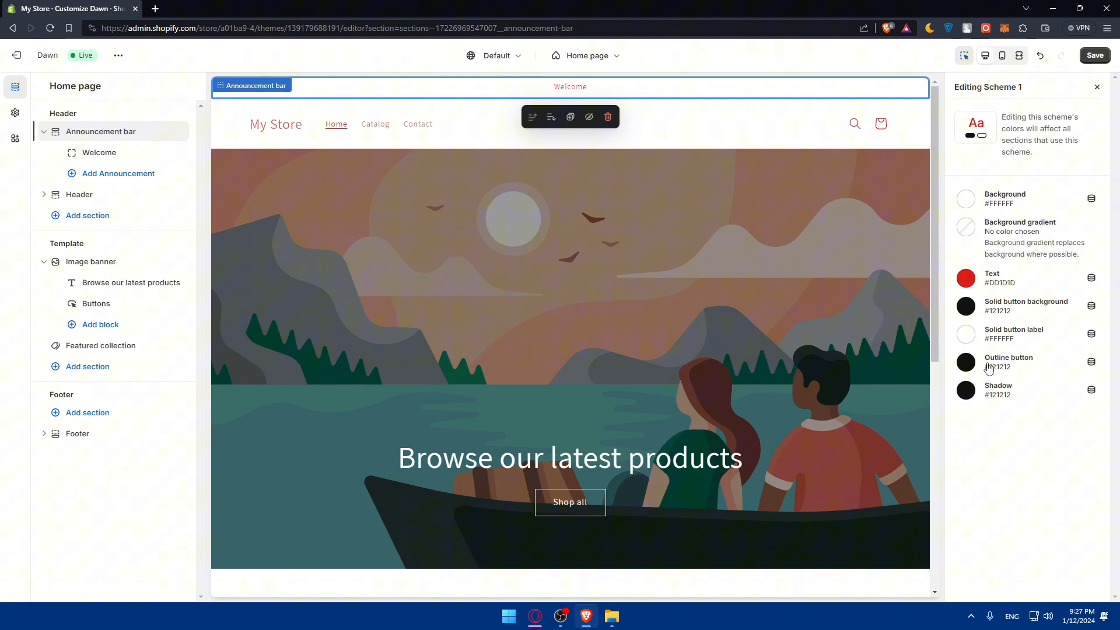
click(965, 363)
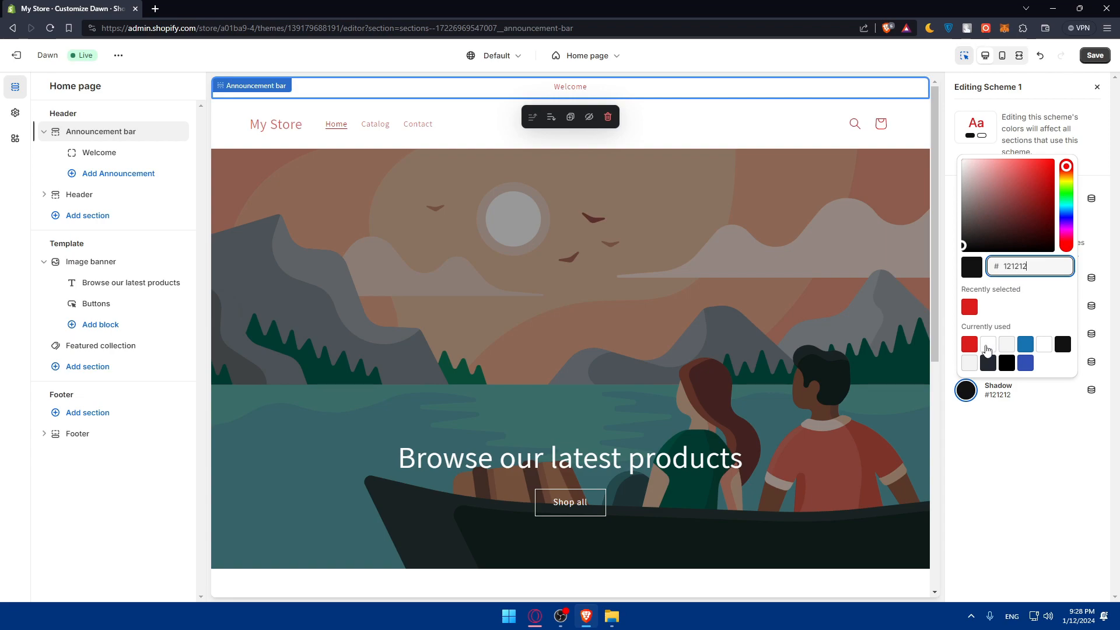
click(1025, 345)
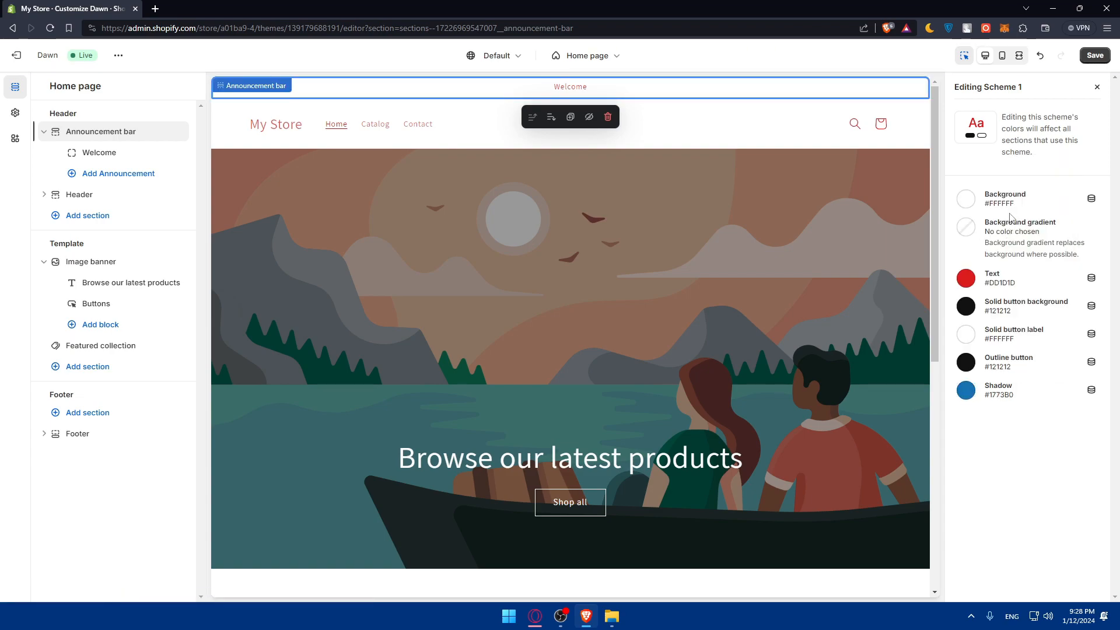
click(966, 199)
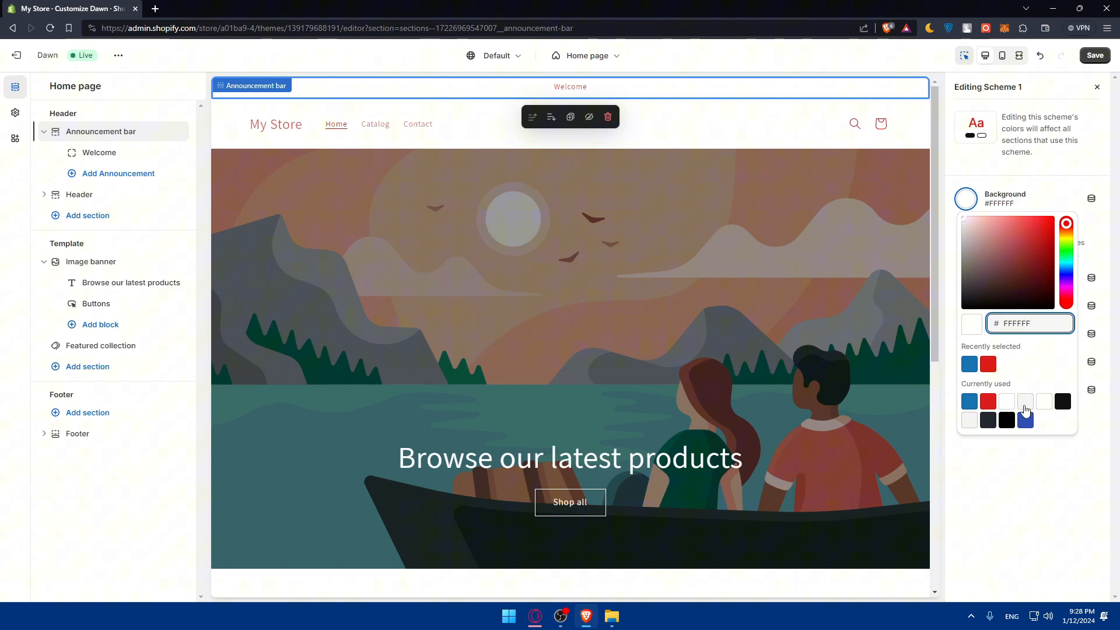
click(1025, 401)
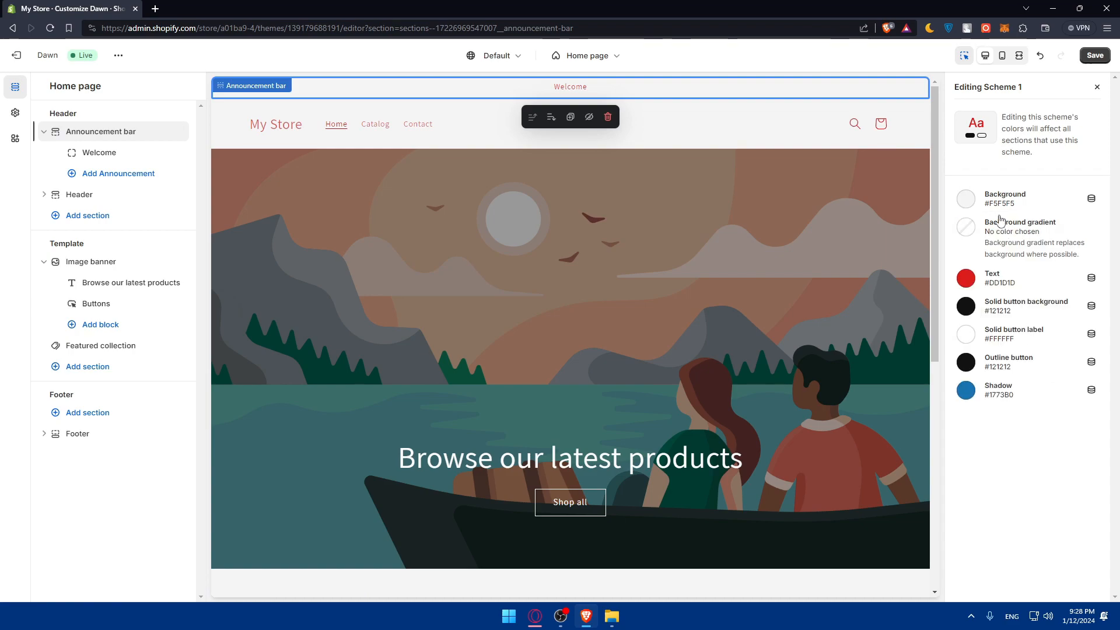
click(966, 198)
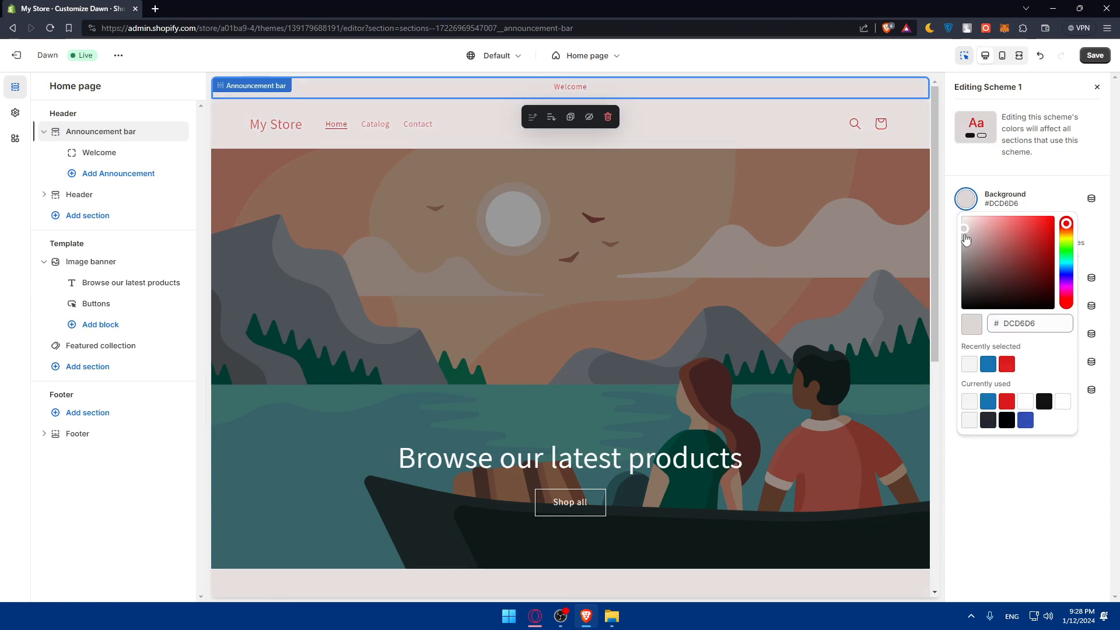
click(964, 234)
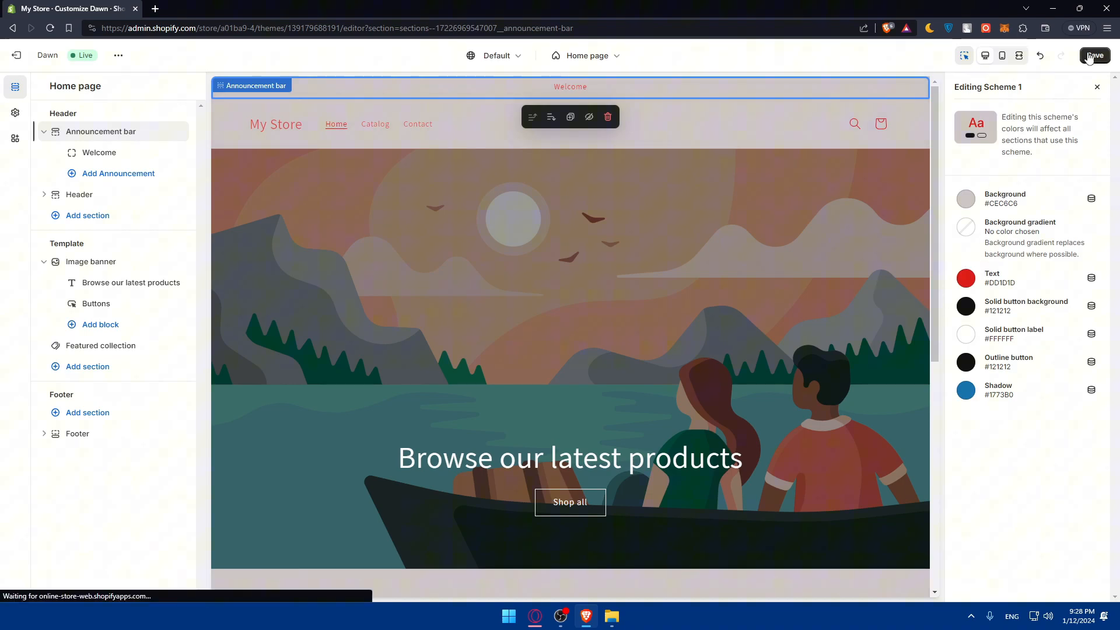
click(1094, 55)
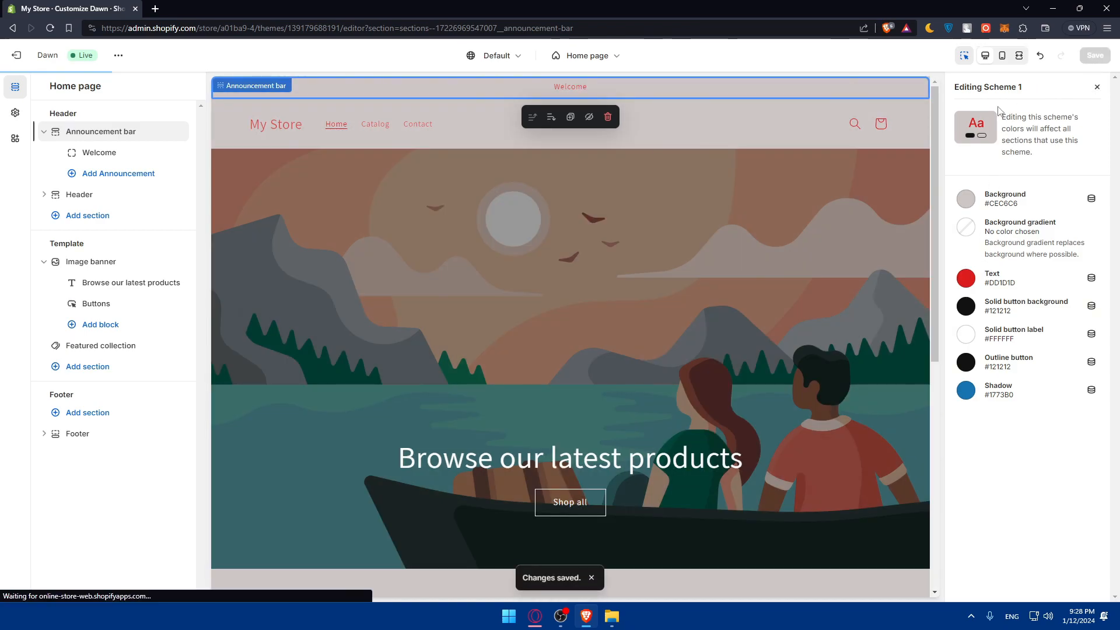
mouse_move(1097, 86)
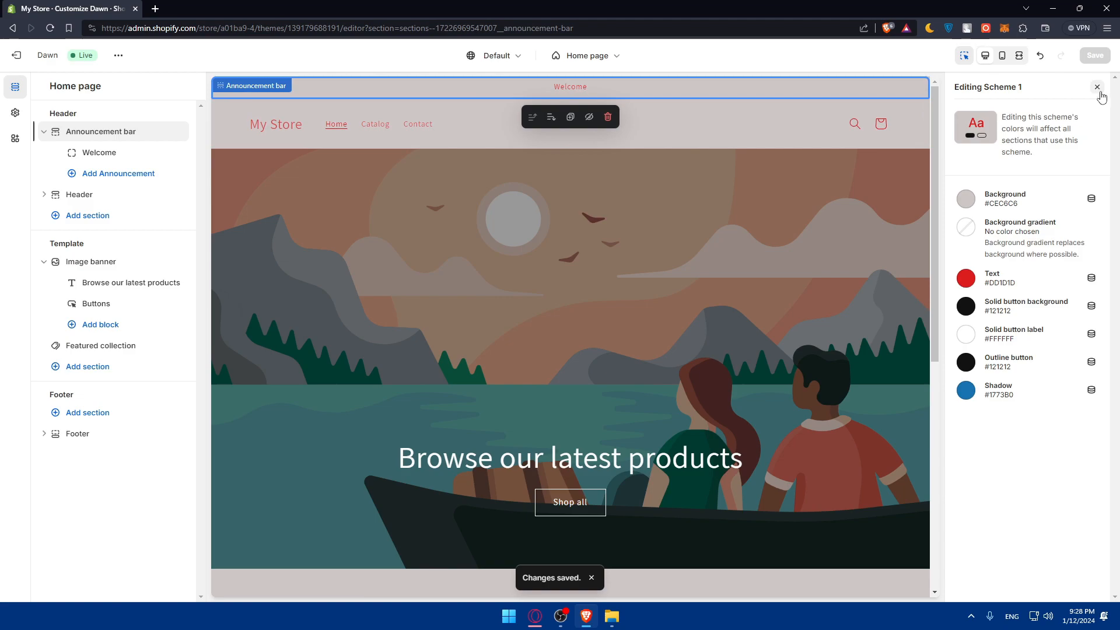
Close the colour scheme editor and toggle Show separator line off and back on
click(1097, 87)
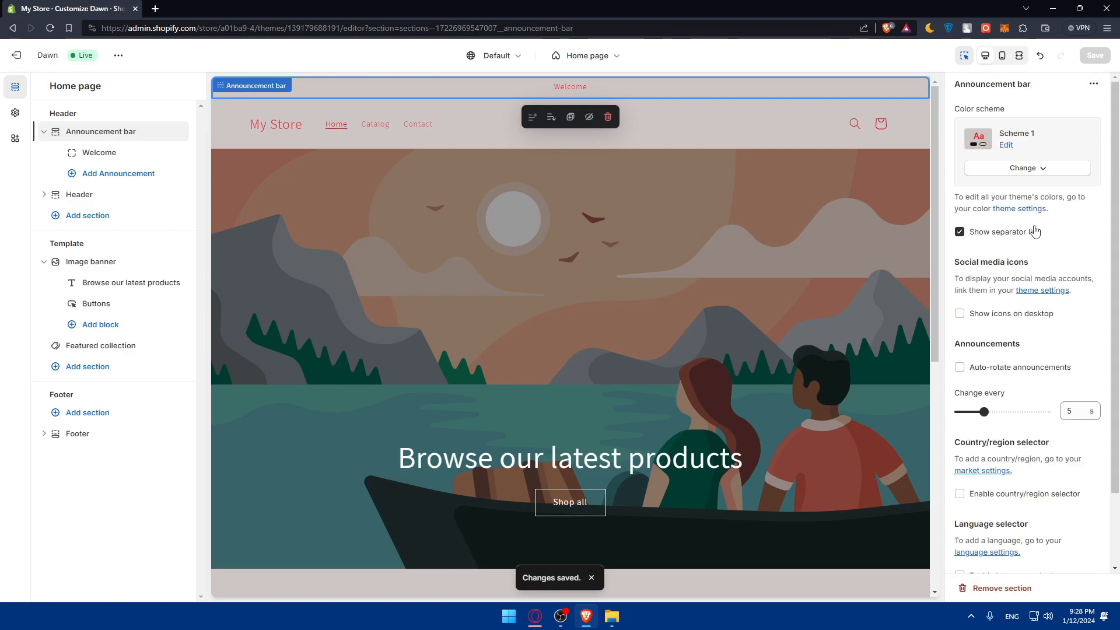
click(959, 232)
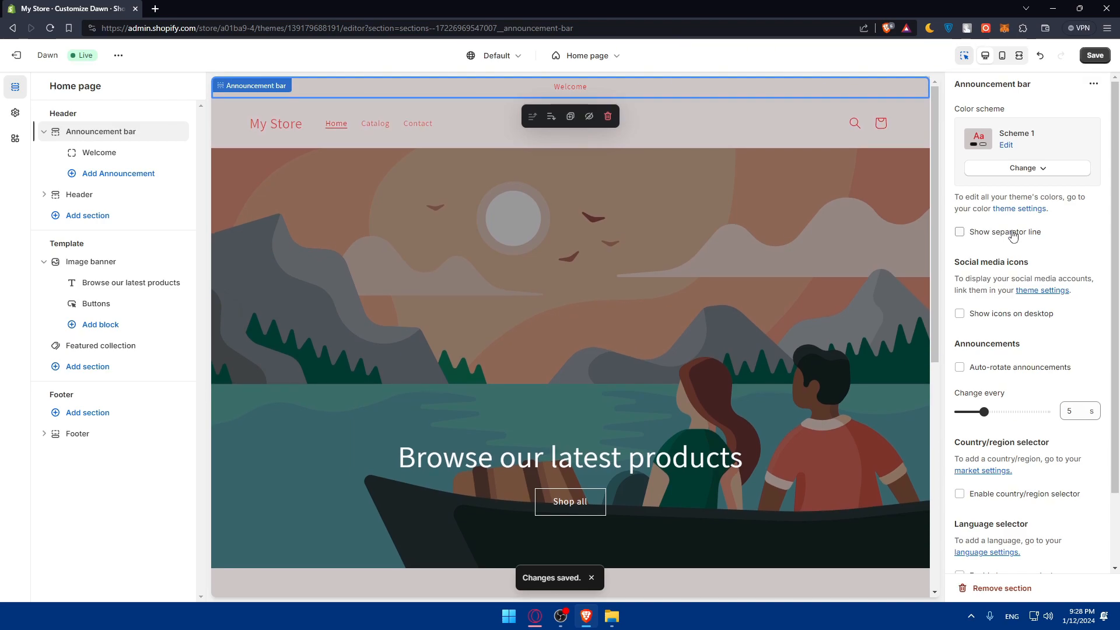
click(960, 232)
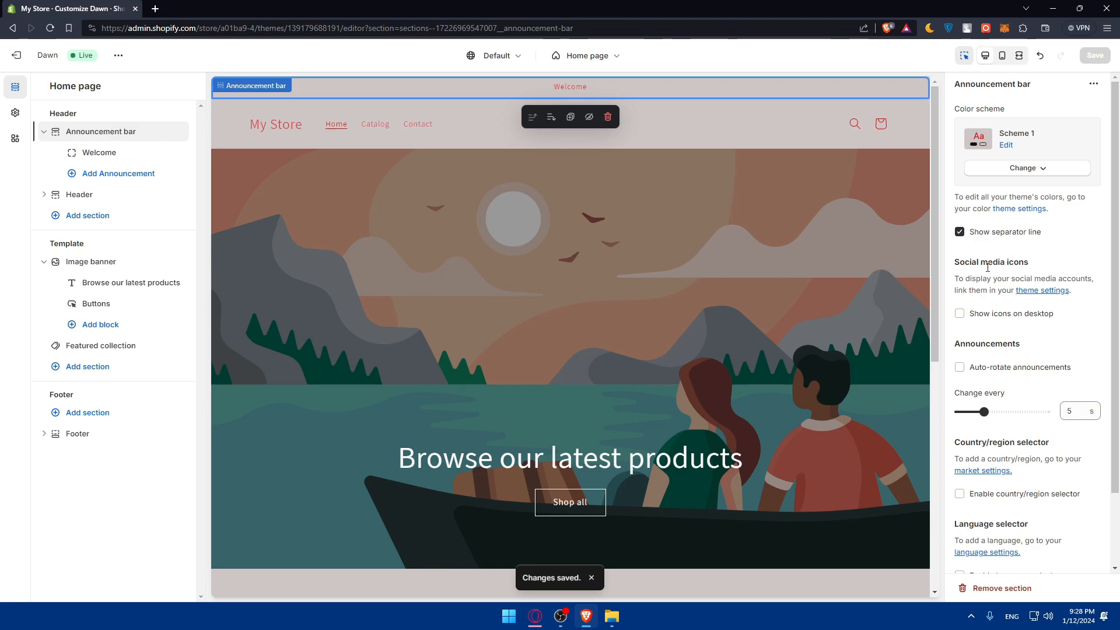
mouse_move(1013, 289)
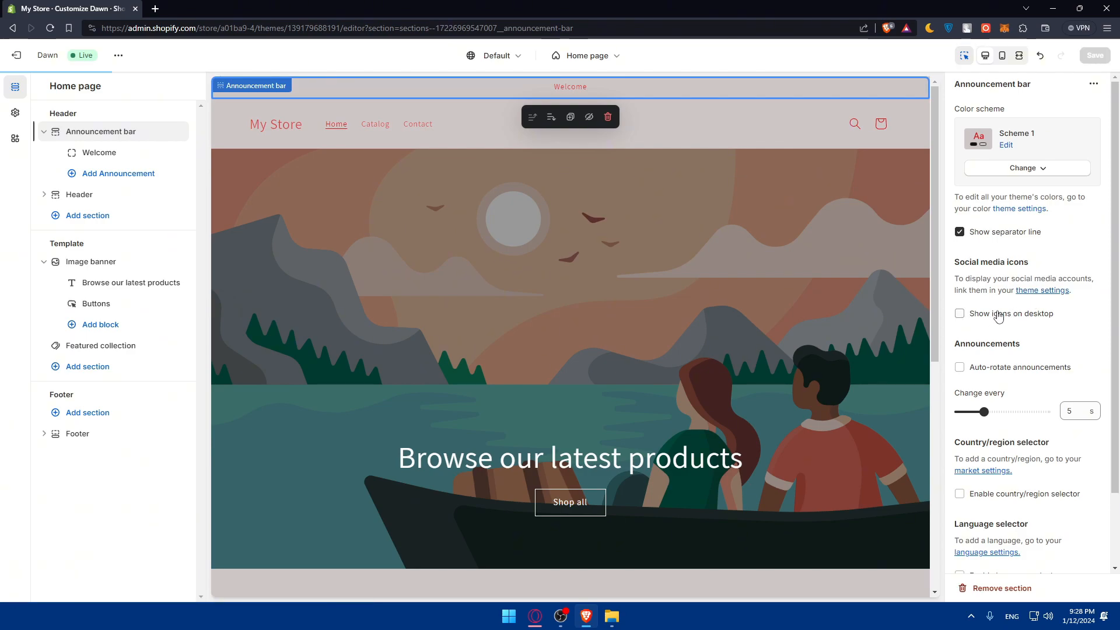
mouse_move(1042, 294)
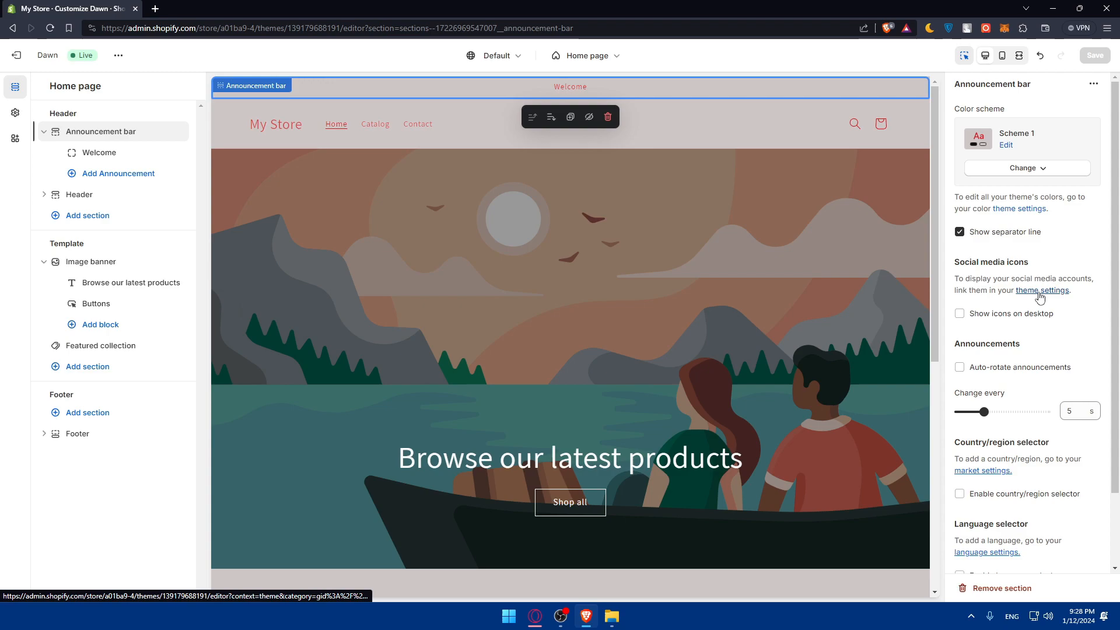
click(1041, 290)
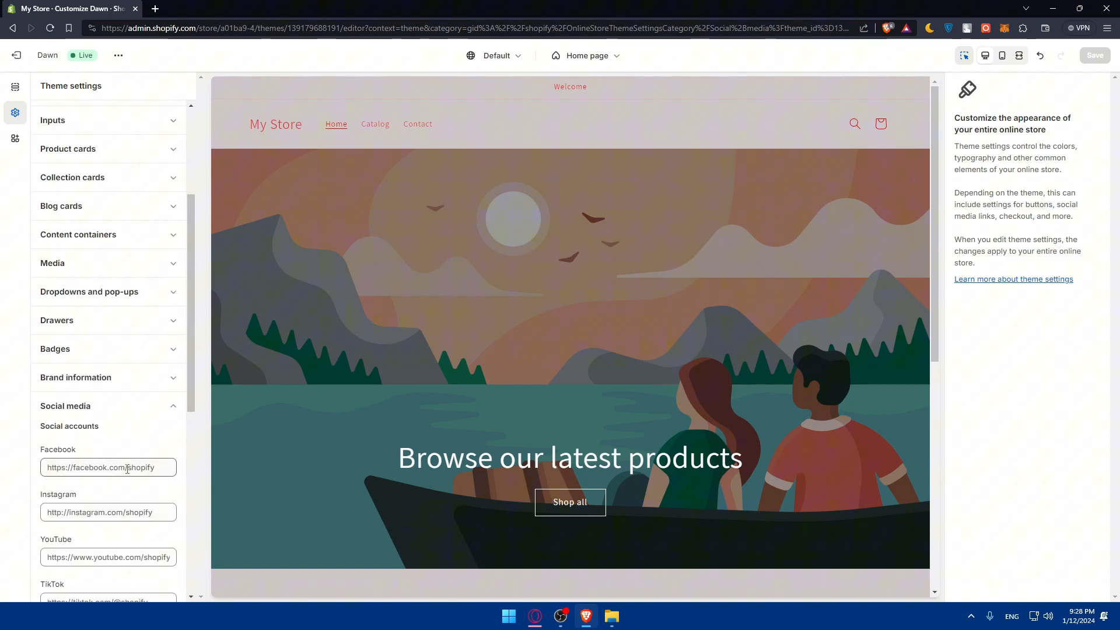
click(108, 468)
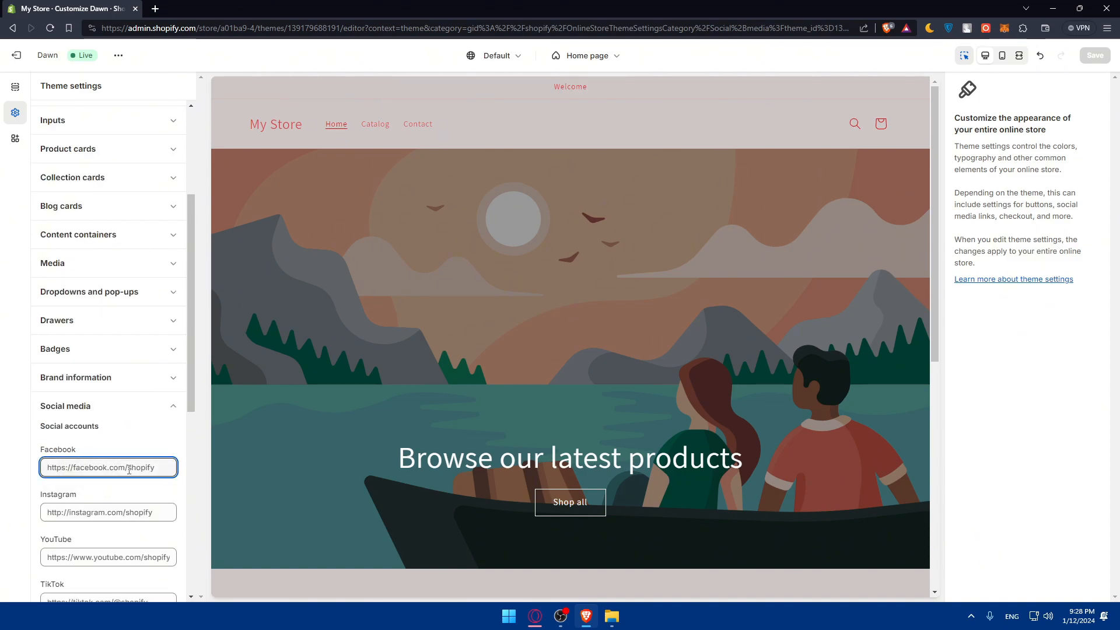
text(https)
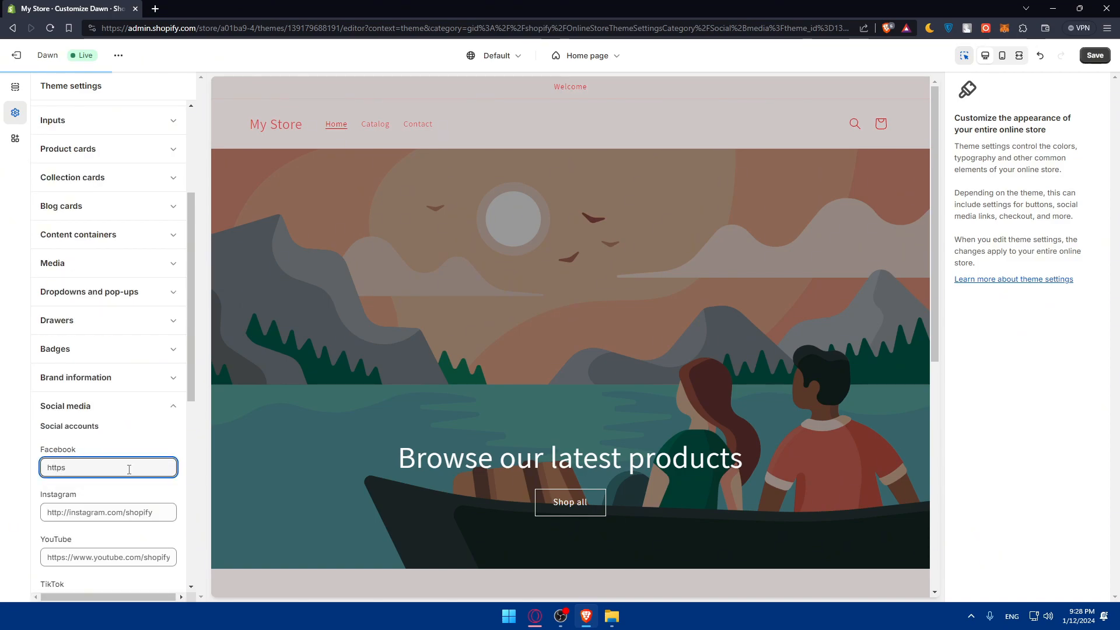
text(://)
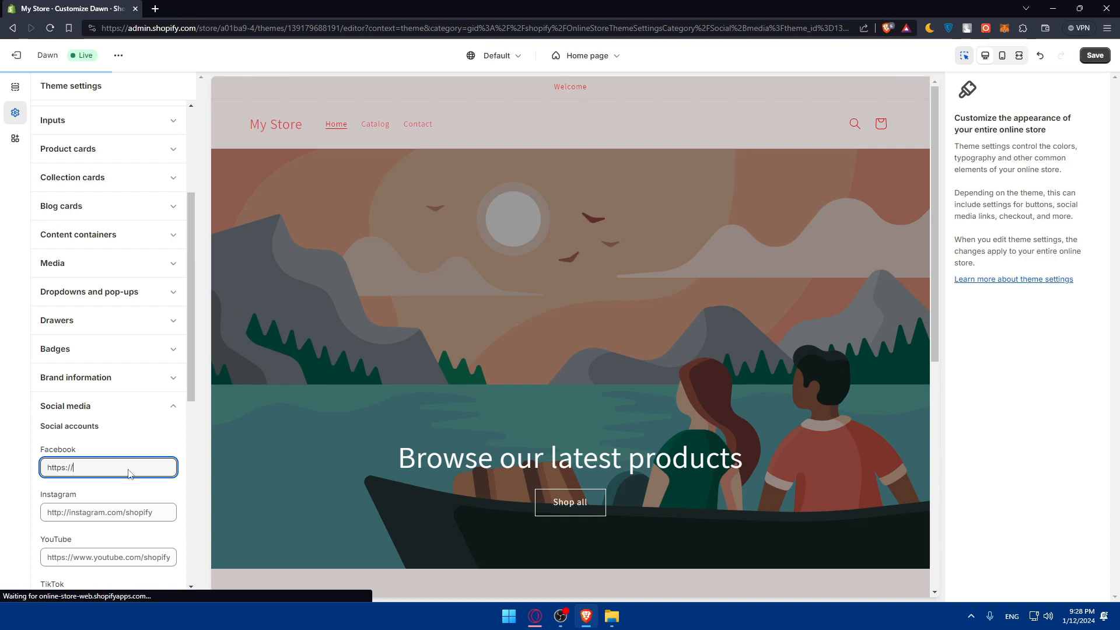
text(instagram.com/)
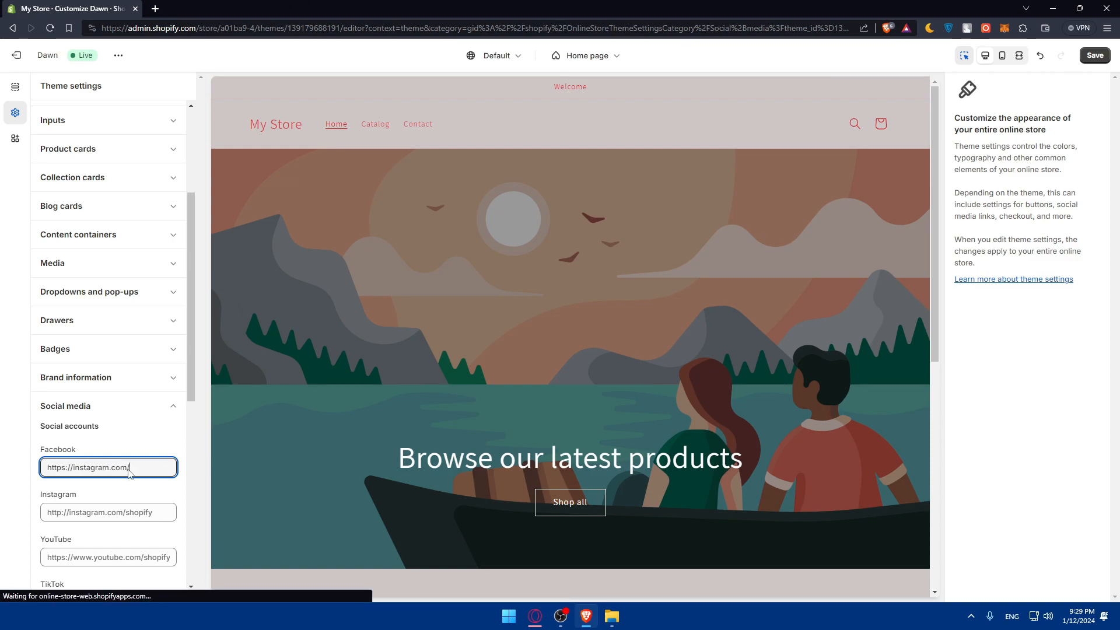
text(mrtest)
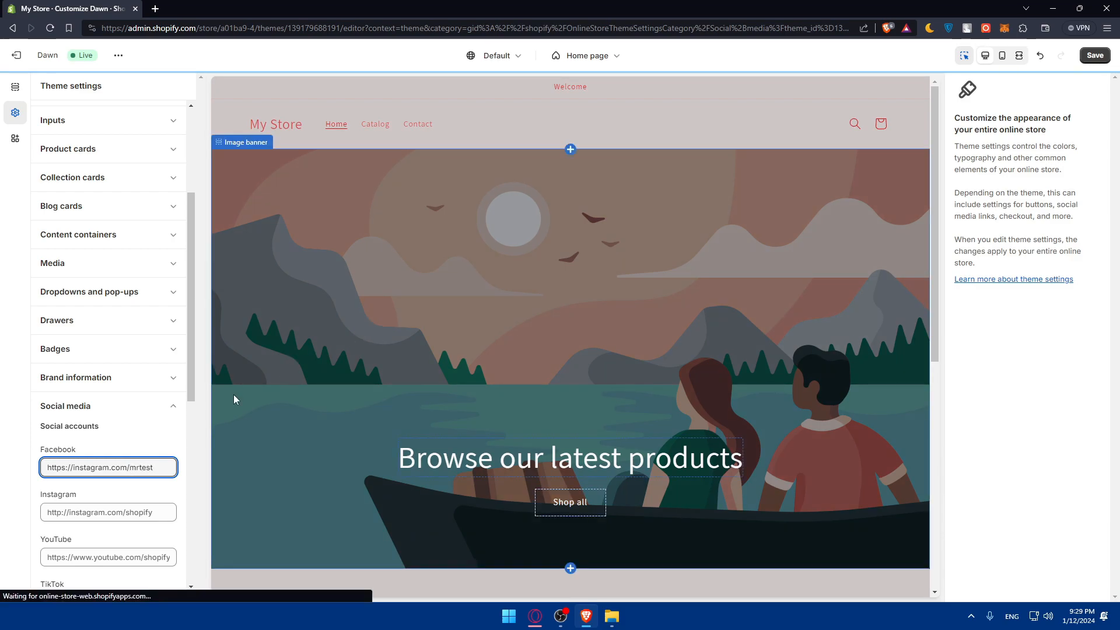
scroll(down, 3)
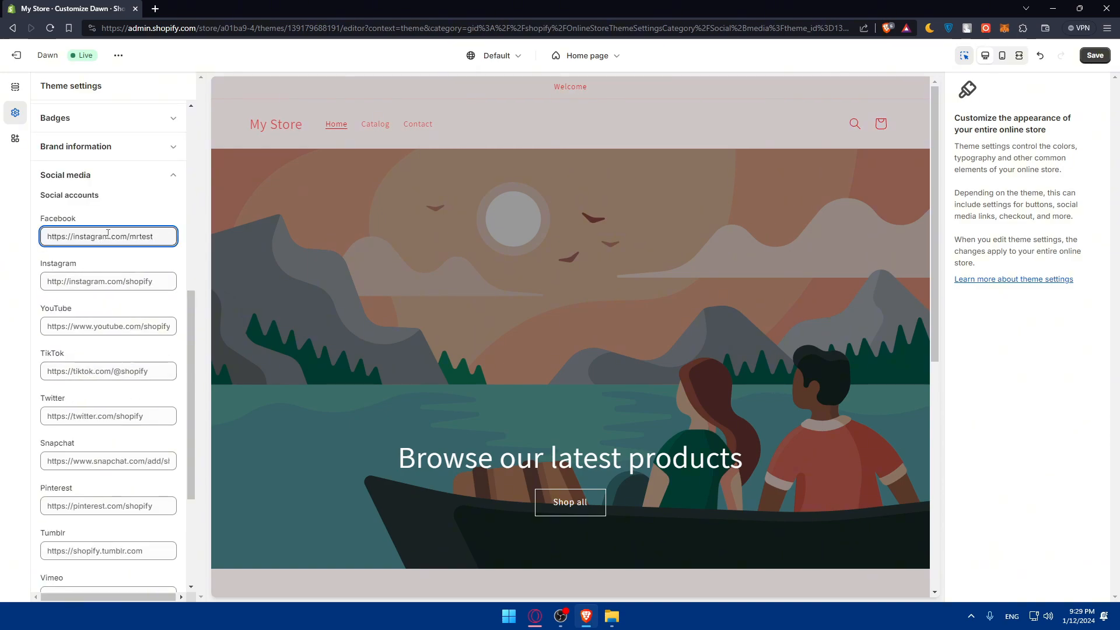
double_click(90, 236)
text(facebook)
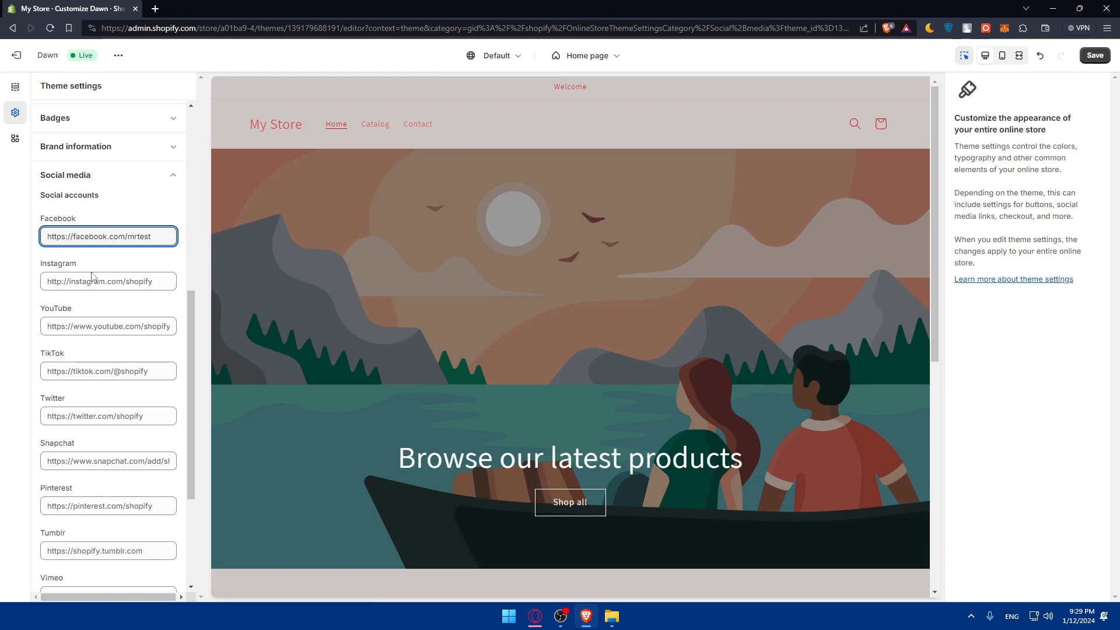
click(108, 326)
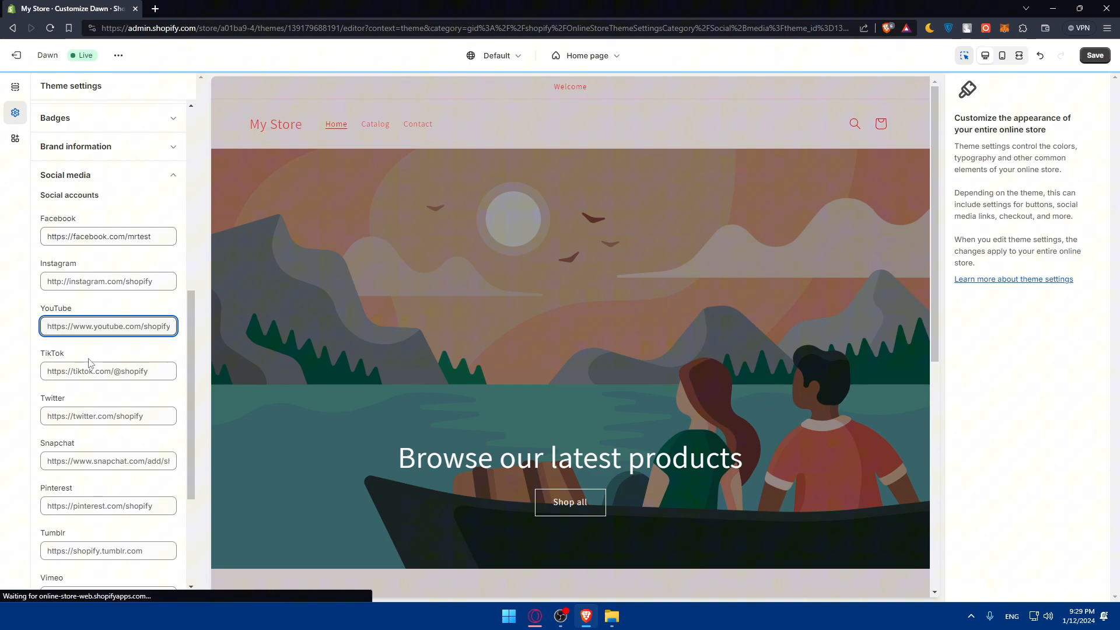
scroll(down, 3)
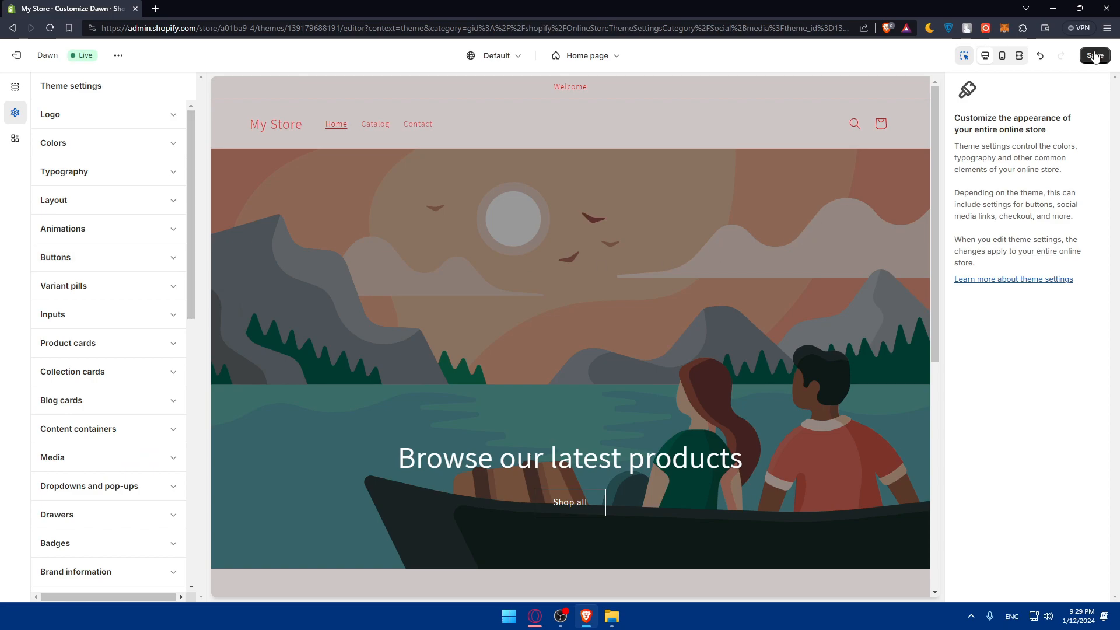
Save, enable auto-rotating announcements every 6 seconds, and toggle the language selector on and off
click(1095, 56)
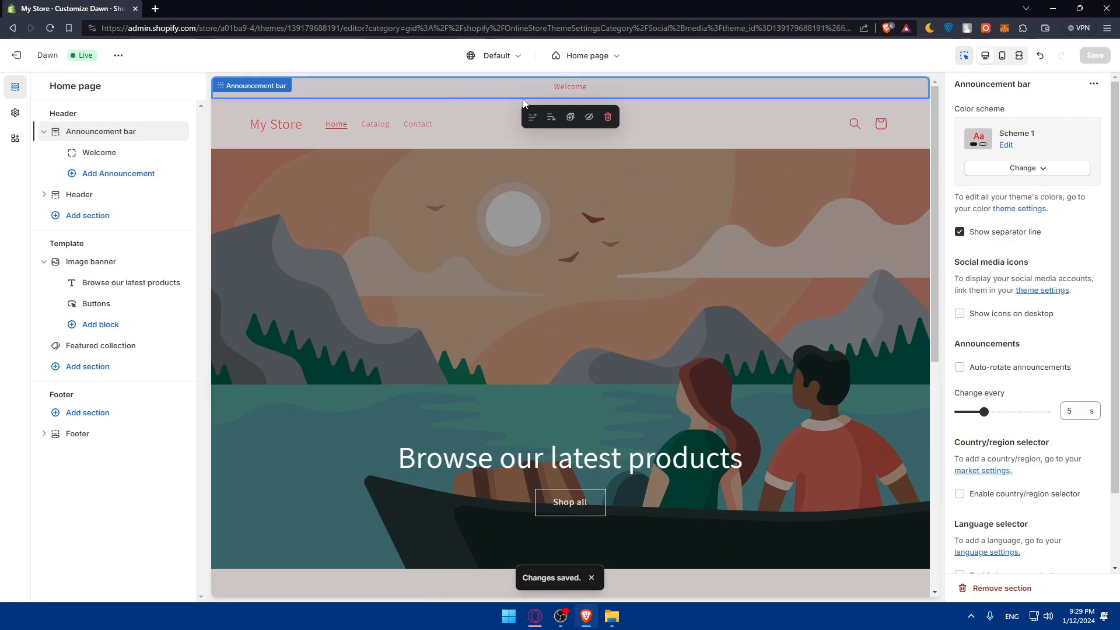
scroll(down, 3)
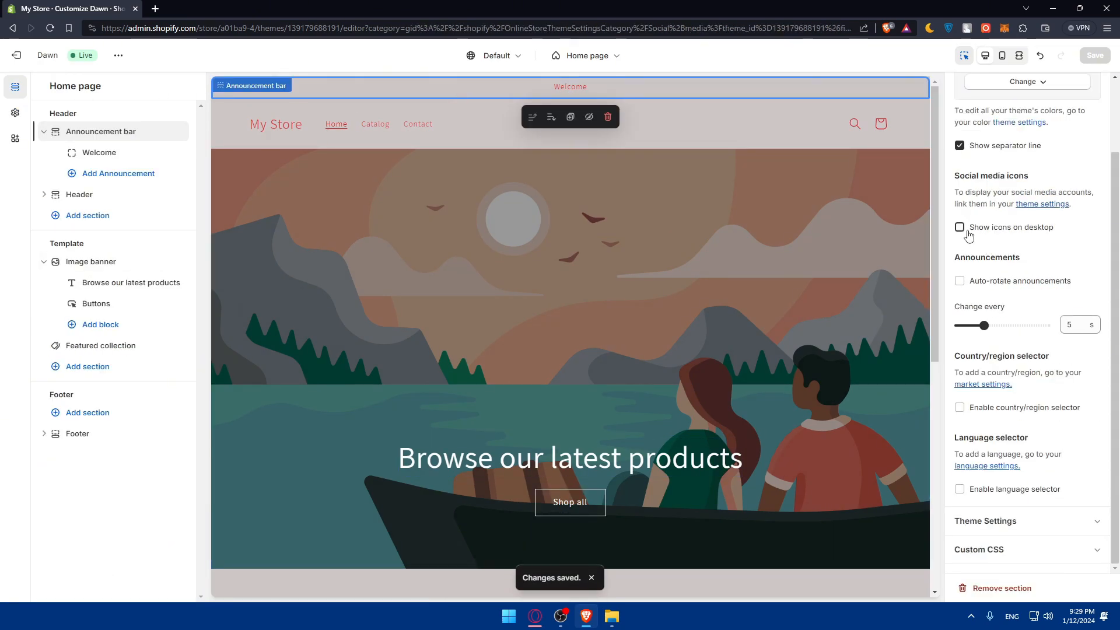
click(959, 227)
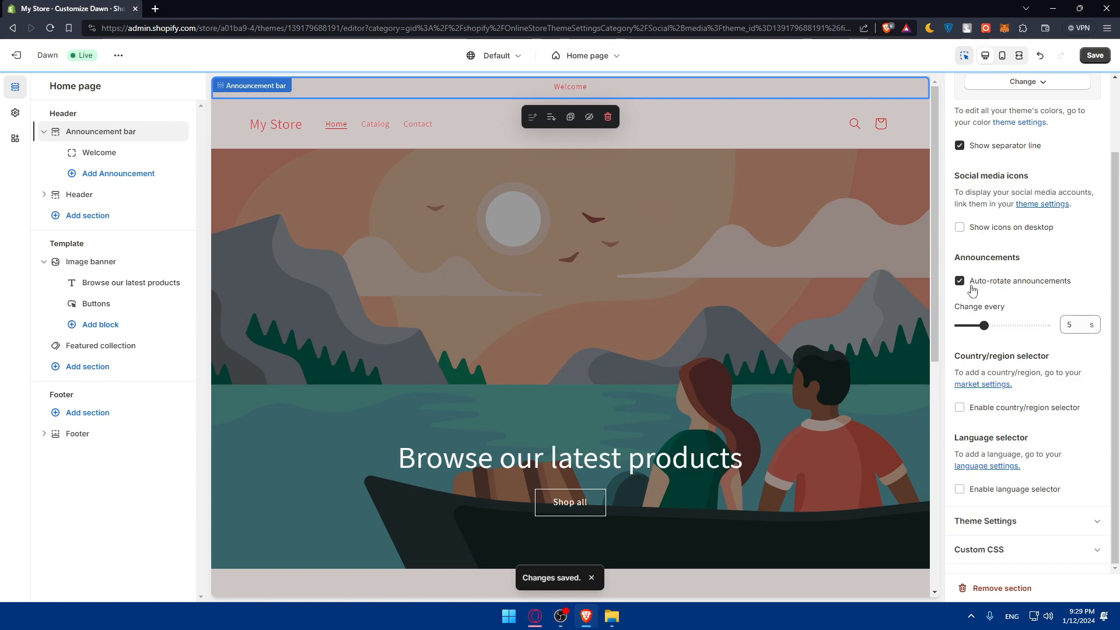
drag(988, 325, 997, 325)
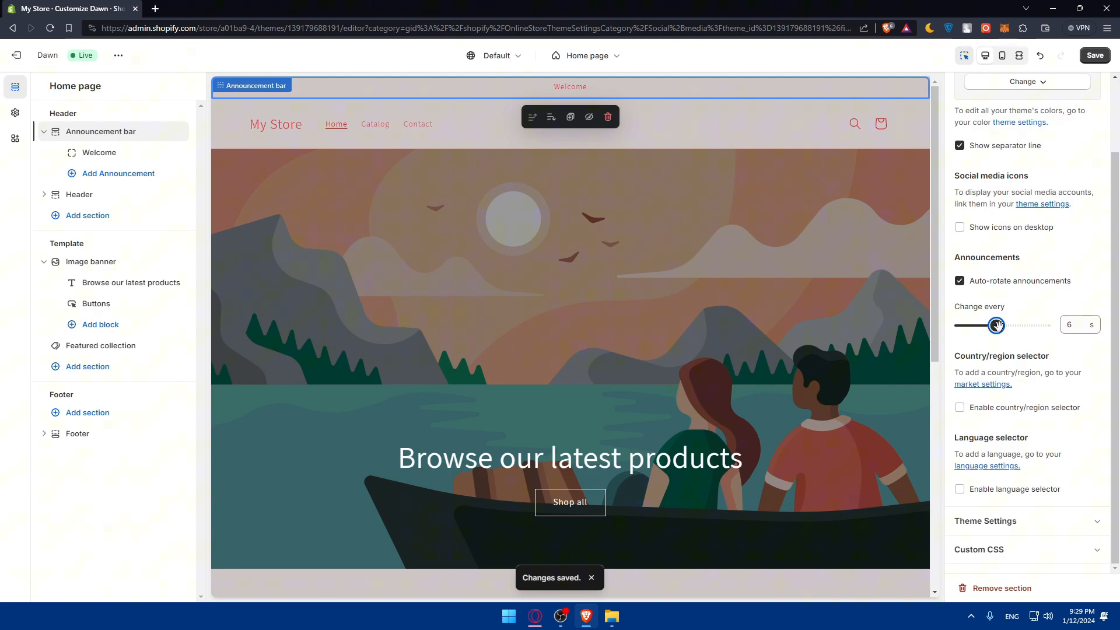
drag(996, 325, 958, 325)
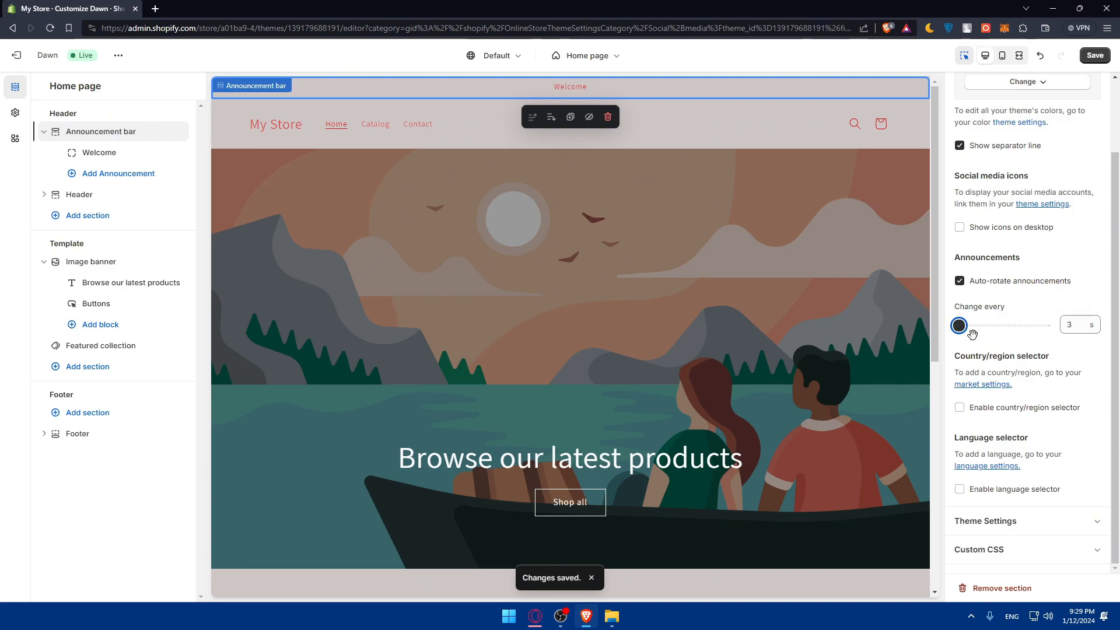
drag(959, 324, 995, 325)
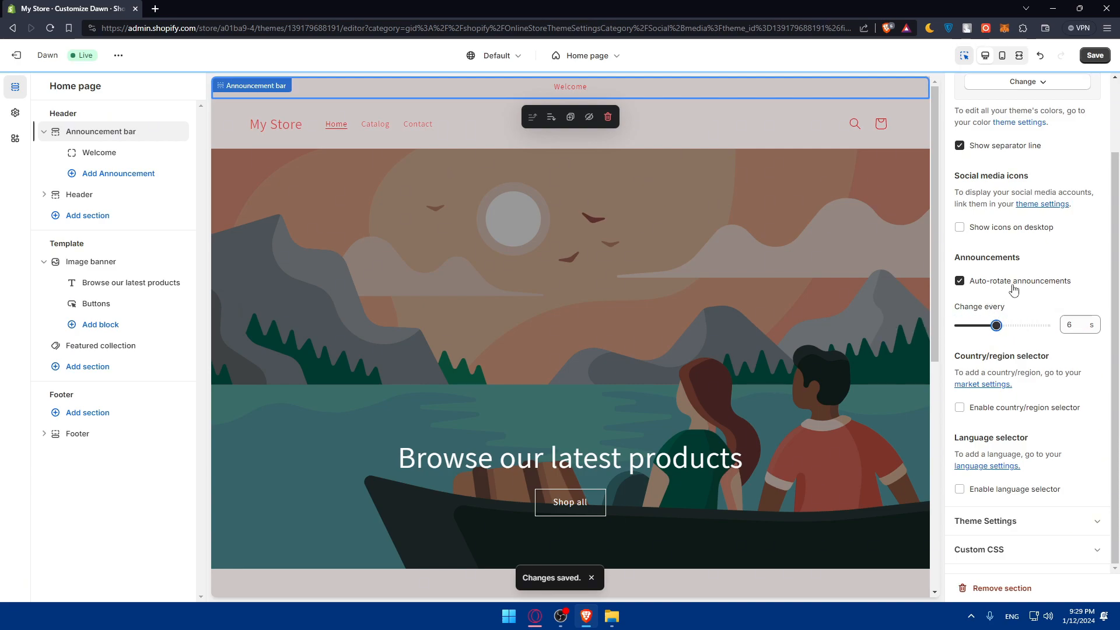
mouse_move(1003, 342)
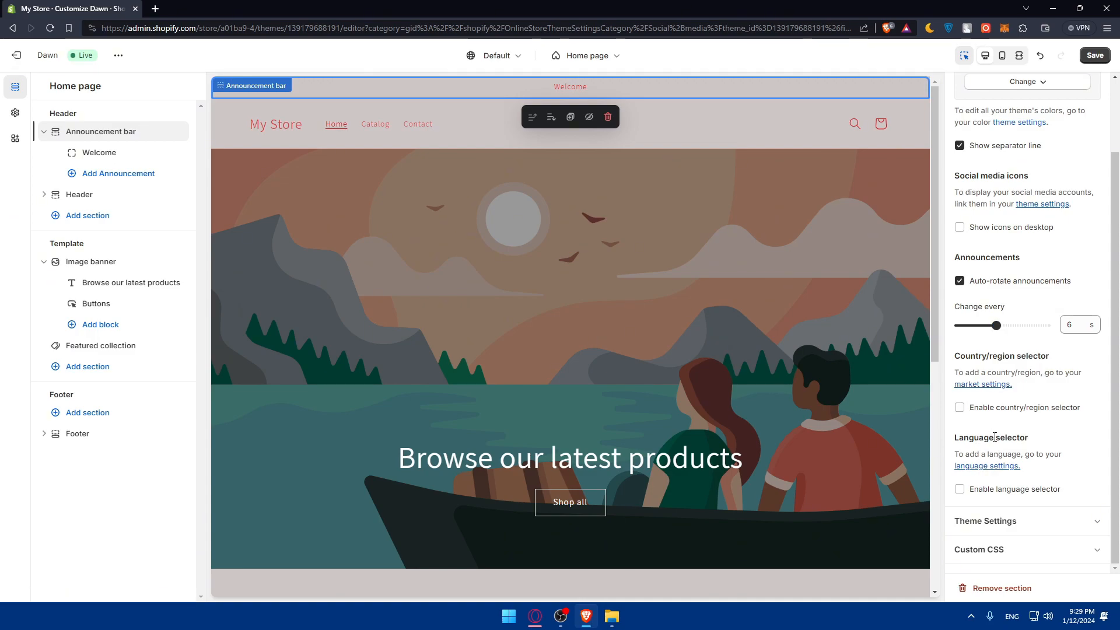
mouse_move(998, 471)
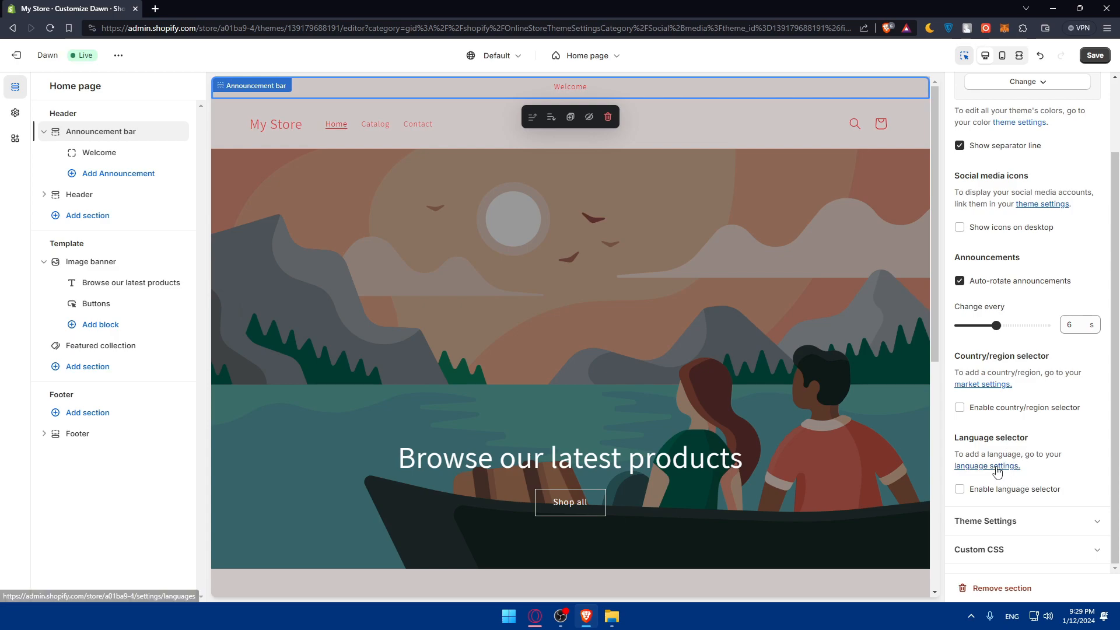
click(959, 489)
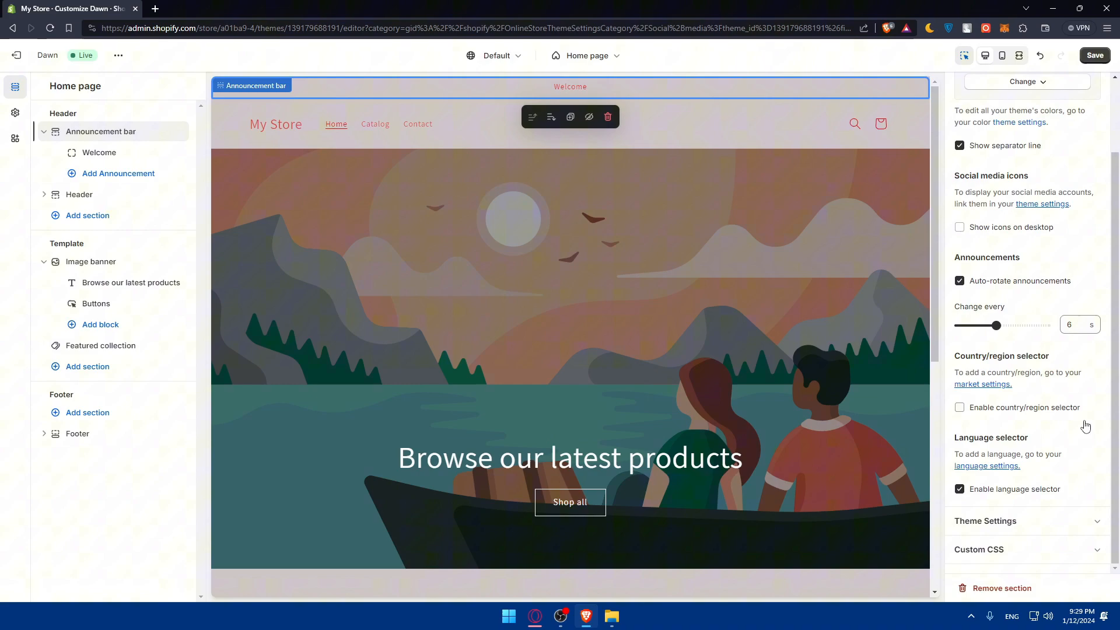
click(959, 489)
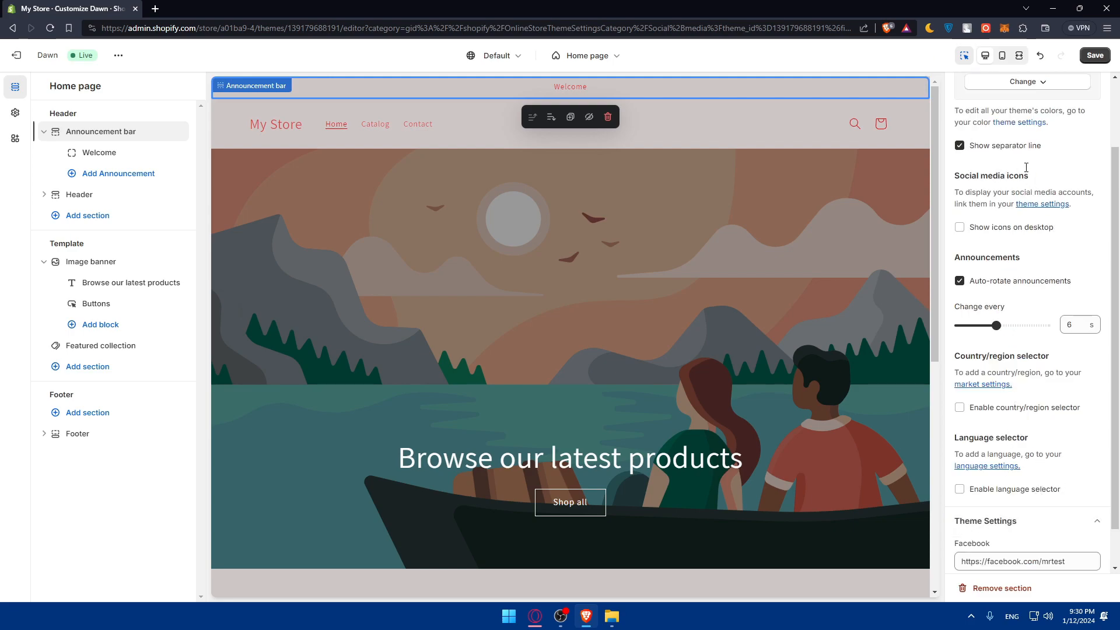
Expand the announcement bar's Custom CSS and begin typing 'h2 {' in the code box
scroll(down, 3)
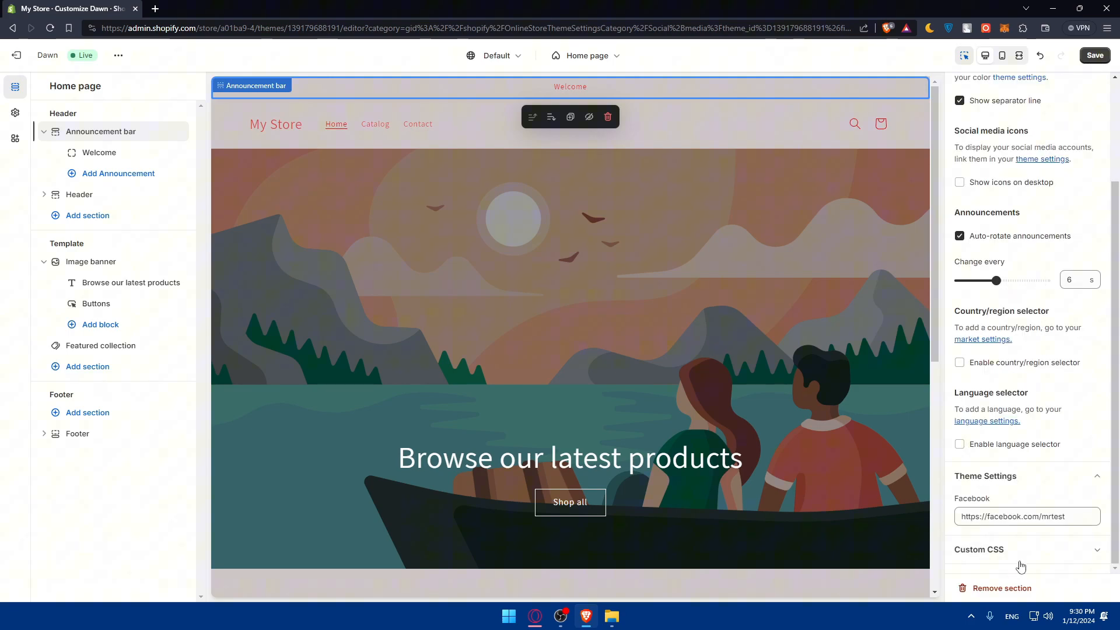
click(979, 549)
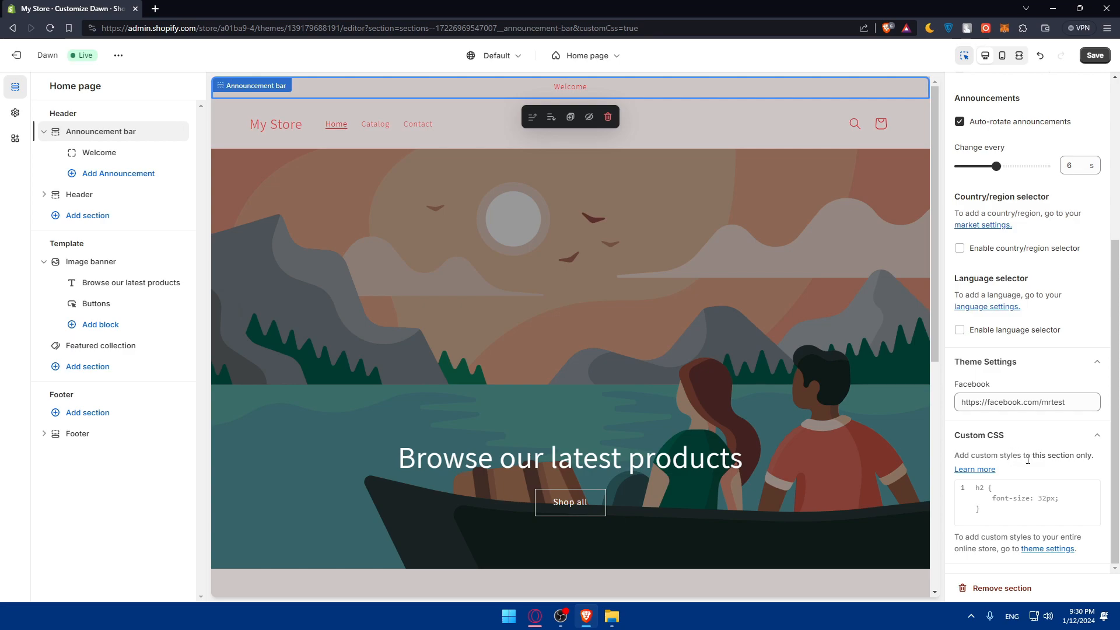
mouse_move(1048, 570)
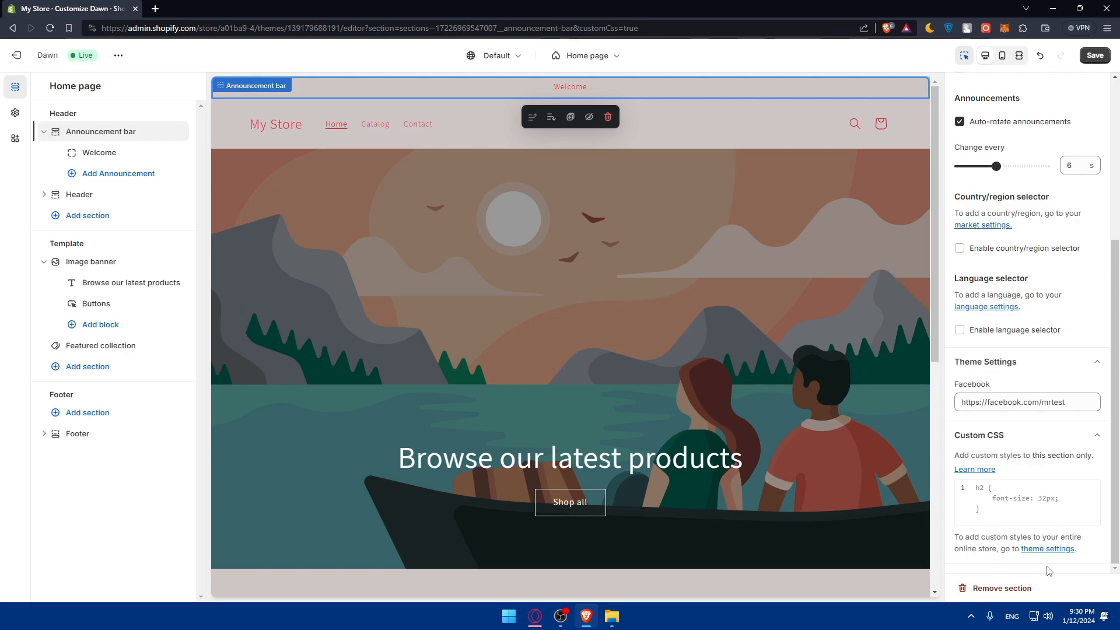
mouse_move(1060, 555)
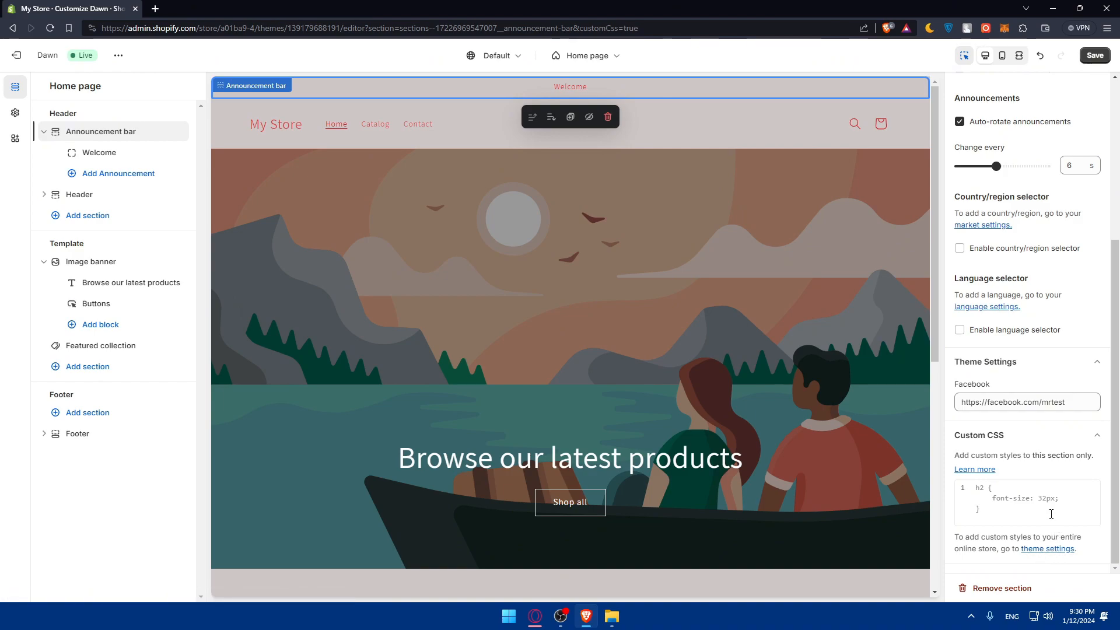
click(1020, 504)
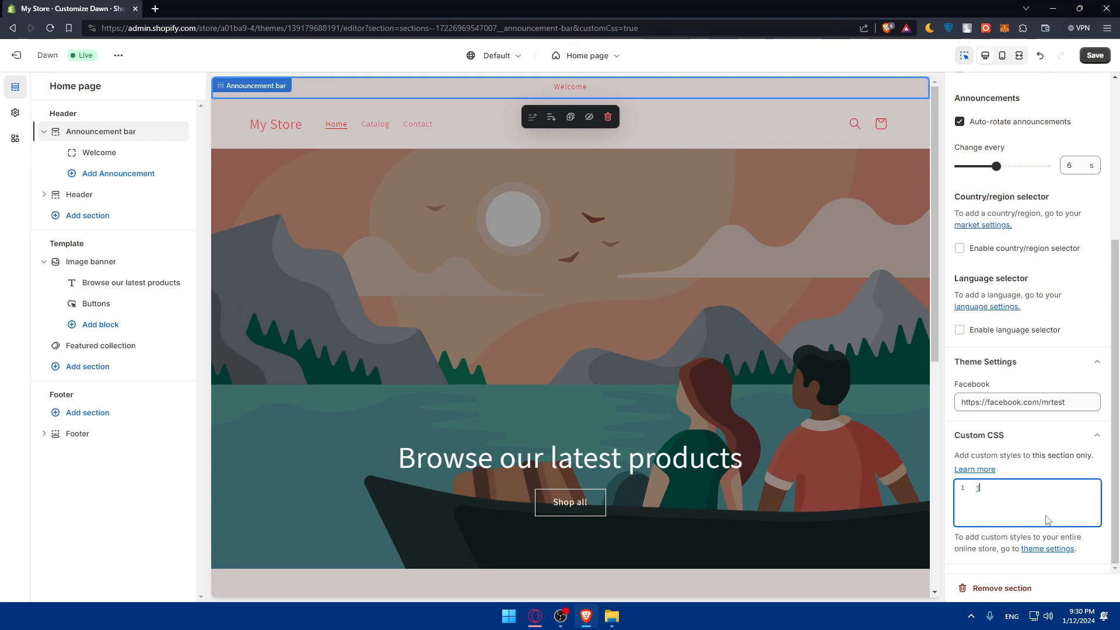
text(h2 {)
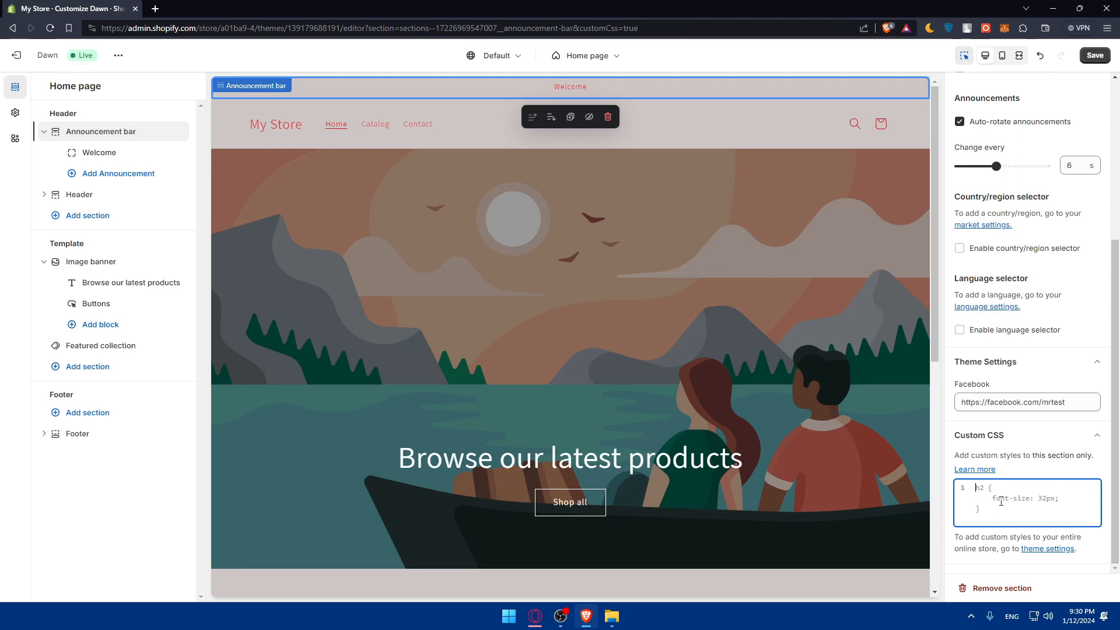
mouse_move(570, 117)
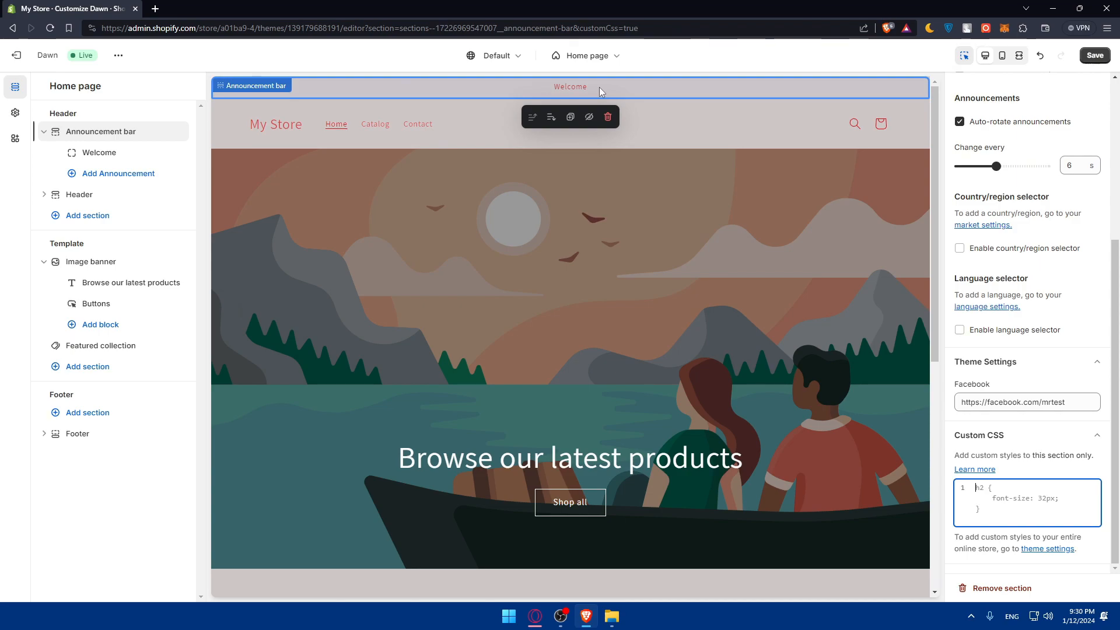
mouse_move(757, 181)
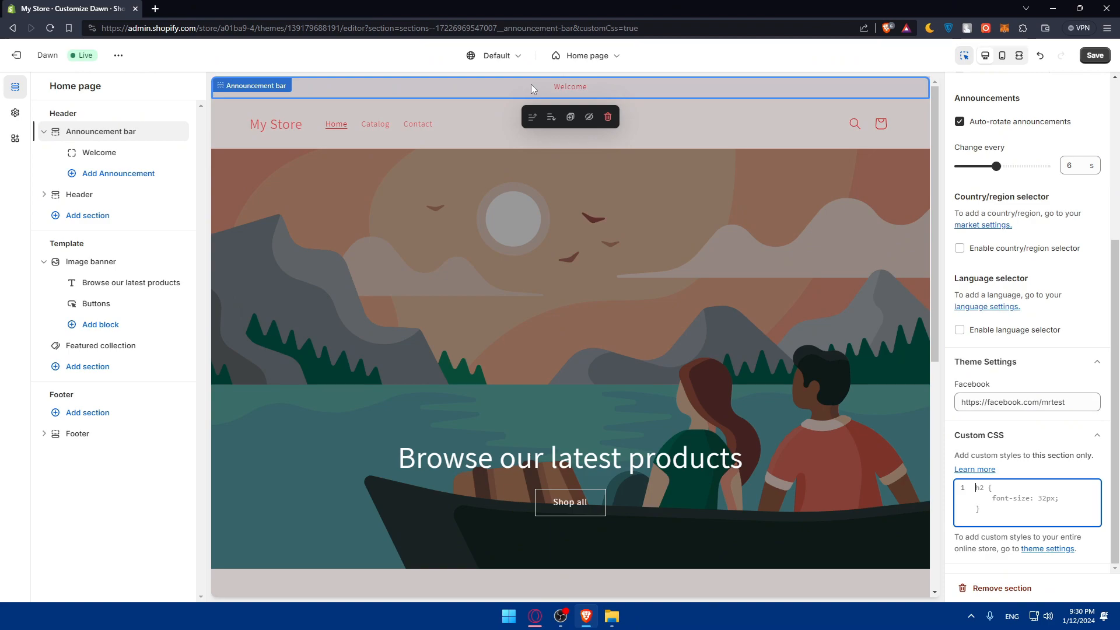
mouse_move(1032, 436)
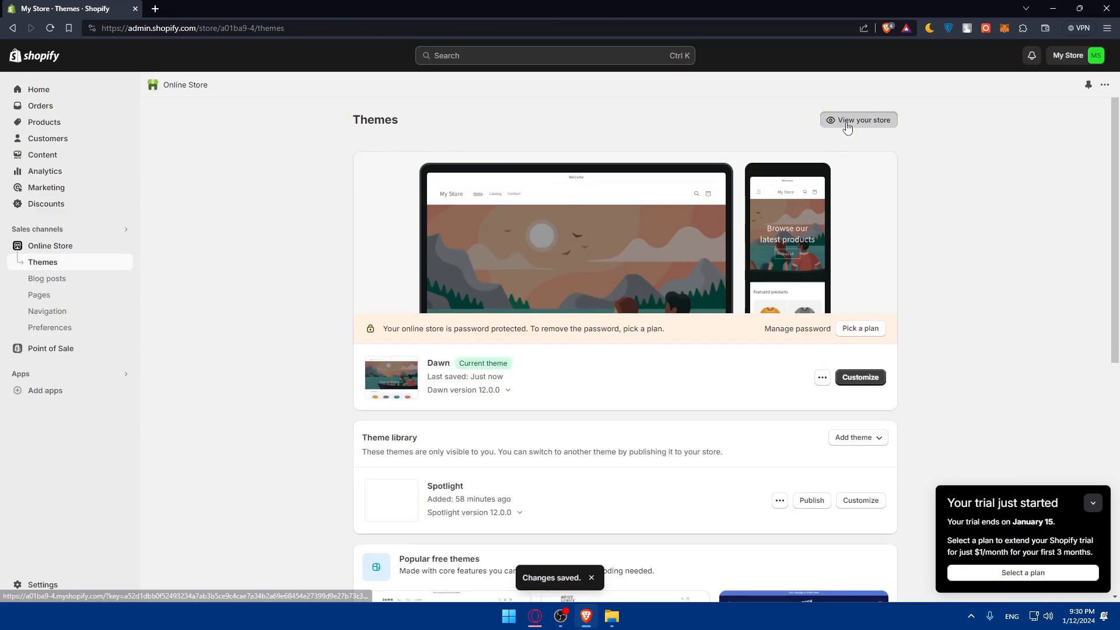
Preview the live storefront down to the footer, then return to the Themes admin tab
click(864, 119)
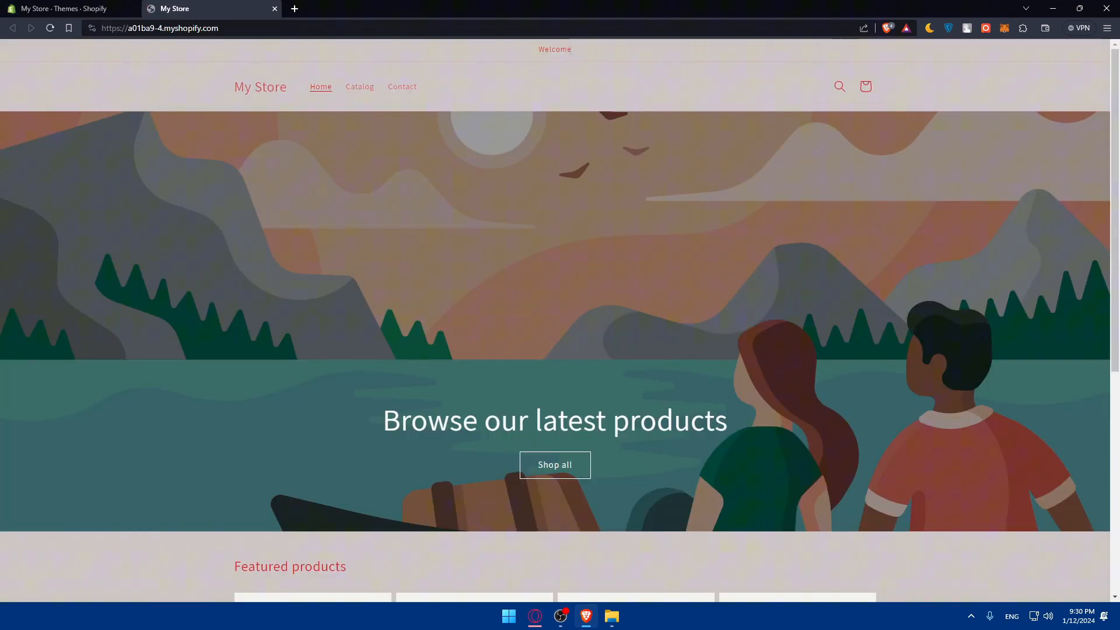
scroll(down, 3)
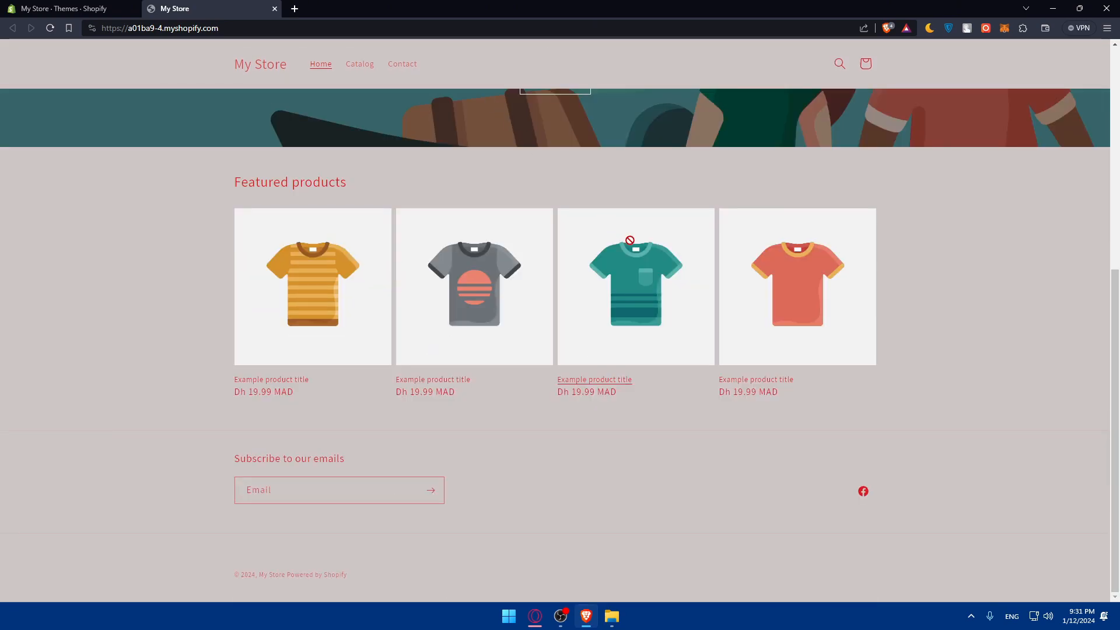
scroll(up, 3)
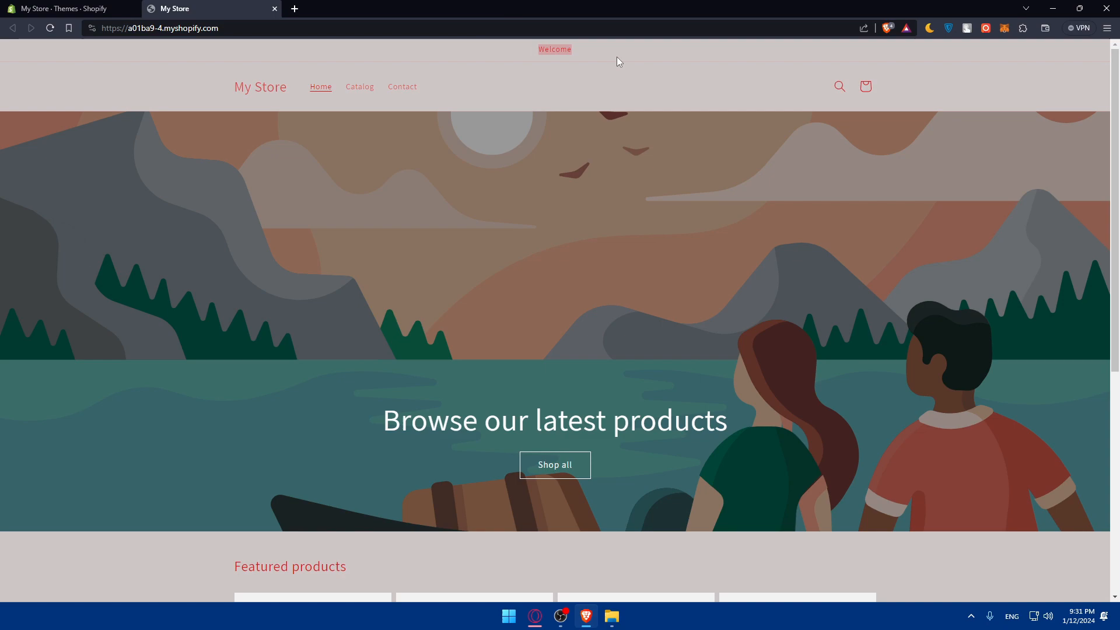
click(64, 8)
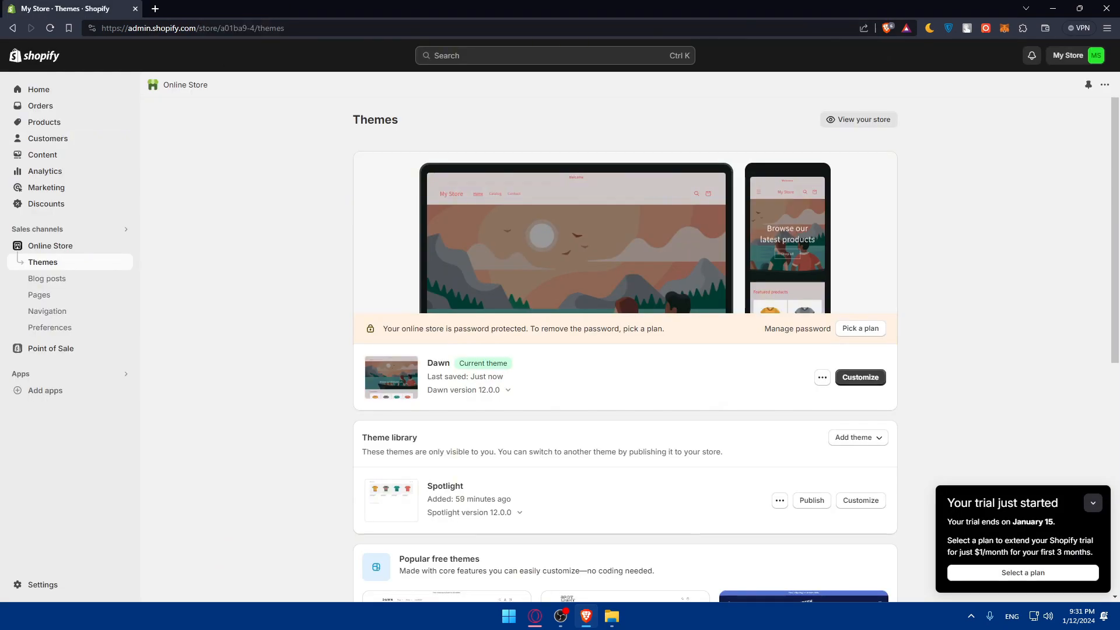